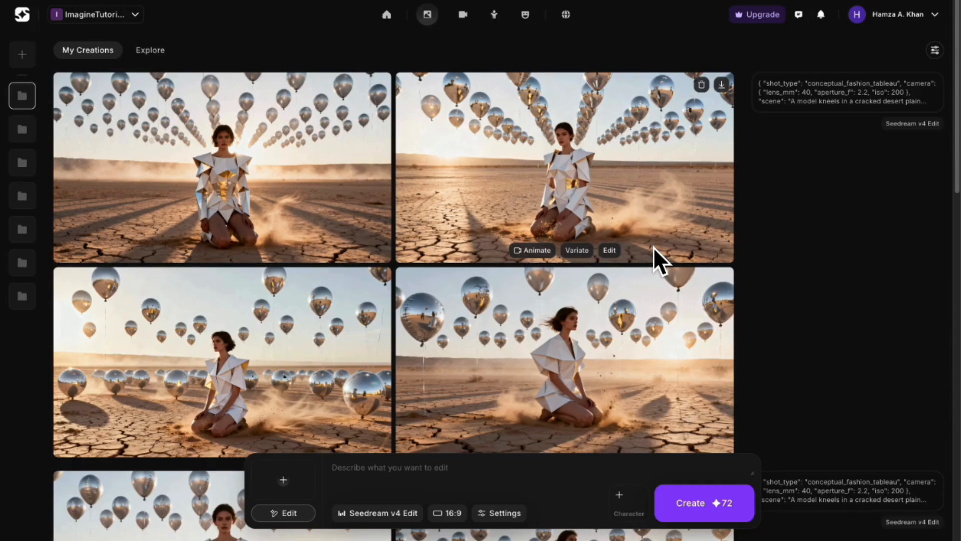
pyautogui.moveTo(481, 491)
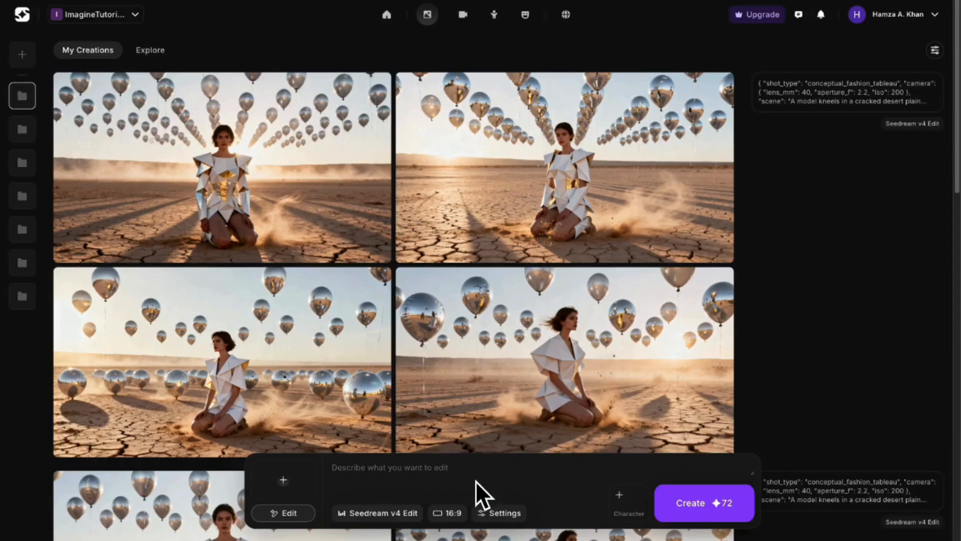
pyautogui.moveTo(771, 440)
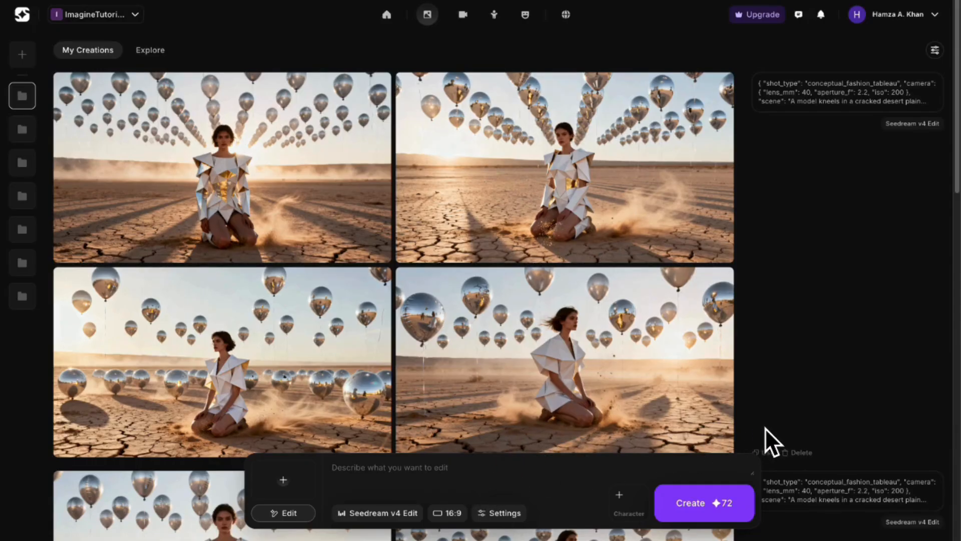
pyautogui.moveTo(803, 397)
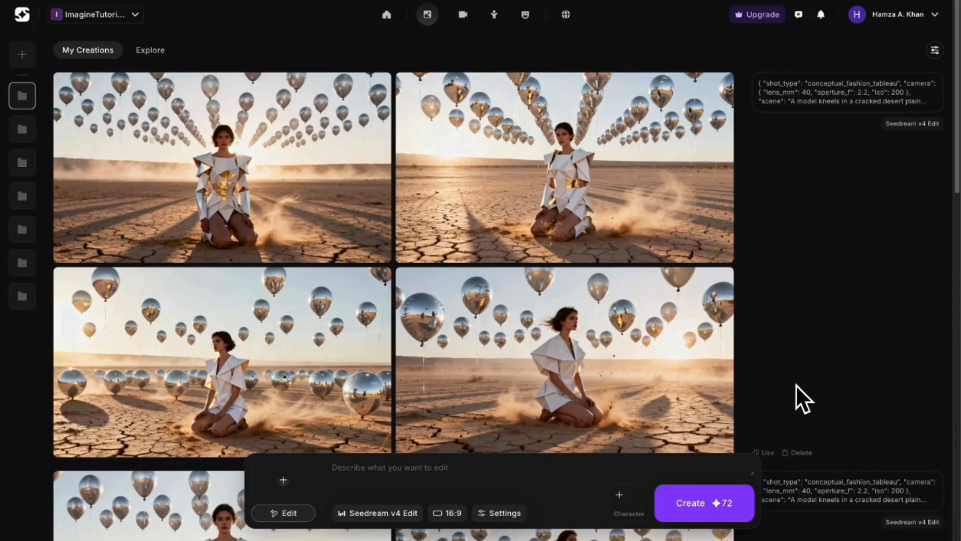
pyautogui.moveTo(337, 220)
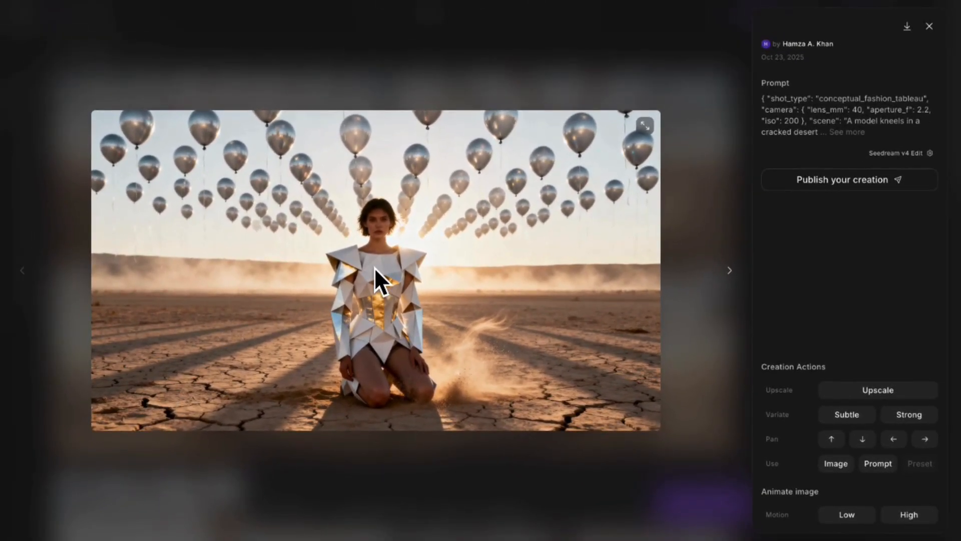
pyautogui.moveTo(408, 289)
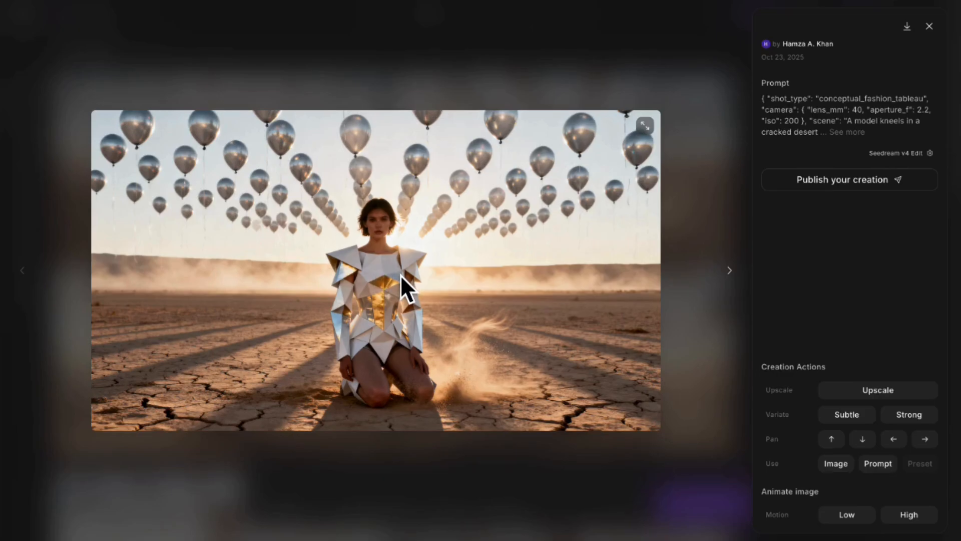
pyautogui.moveTo(907, 61)
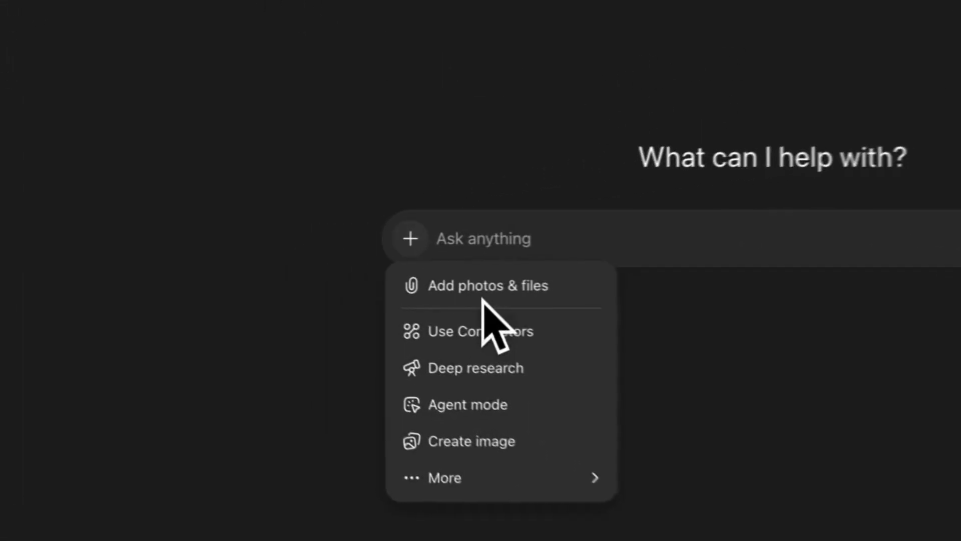
# Attach the desert image and ask for a JSON prompt with a gradual cinematic zoom
pyautogui.click(491, 285)
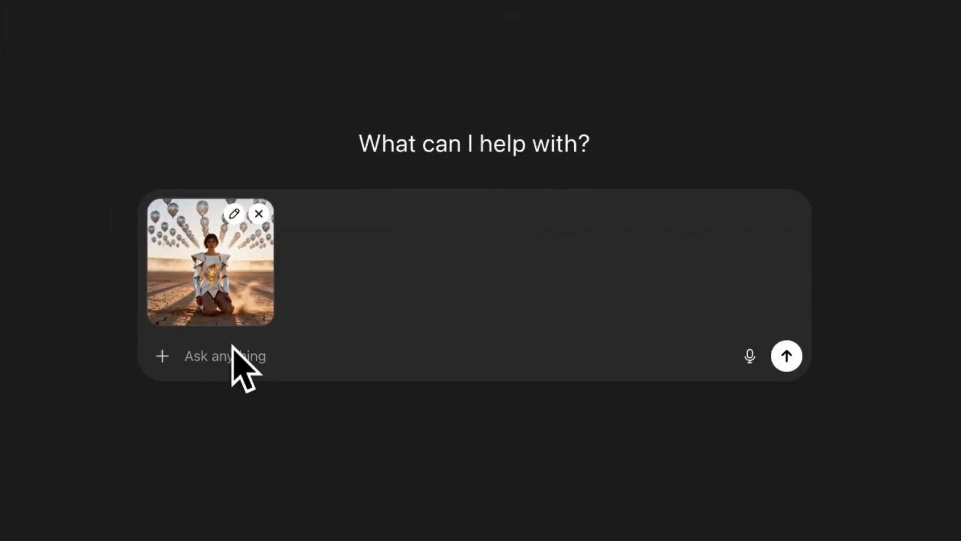
pyautogui.write('I want a')
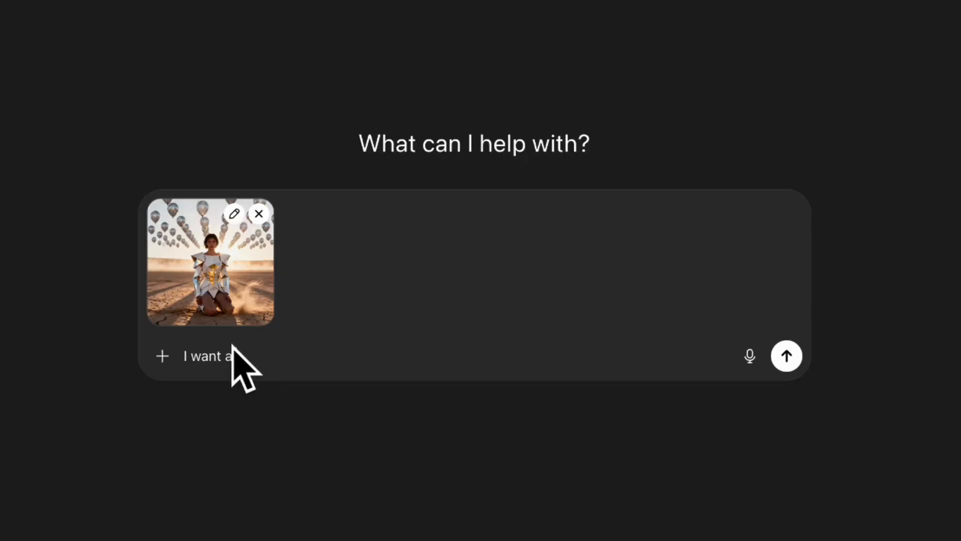
pyautogui.write('JSON pr')
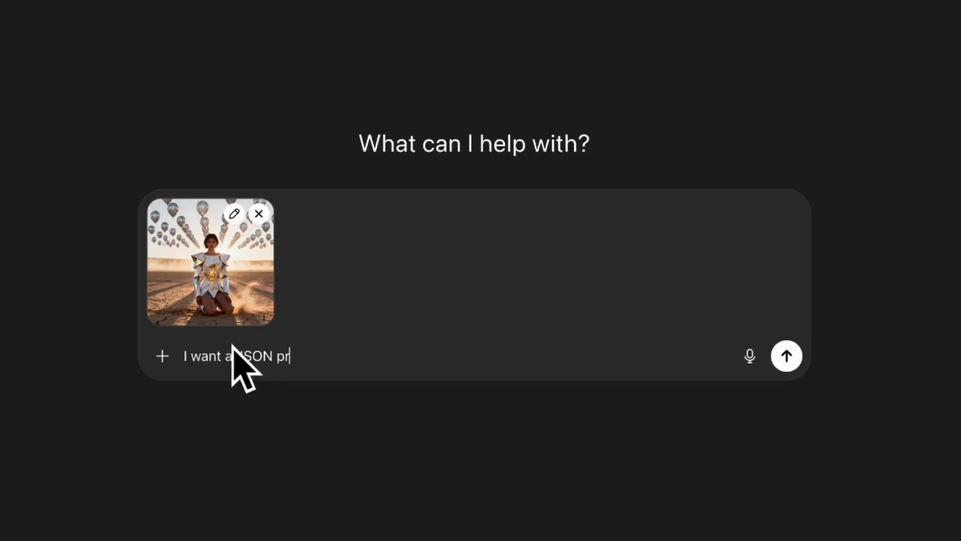
pyautogui.write('ompt')
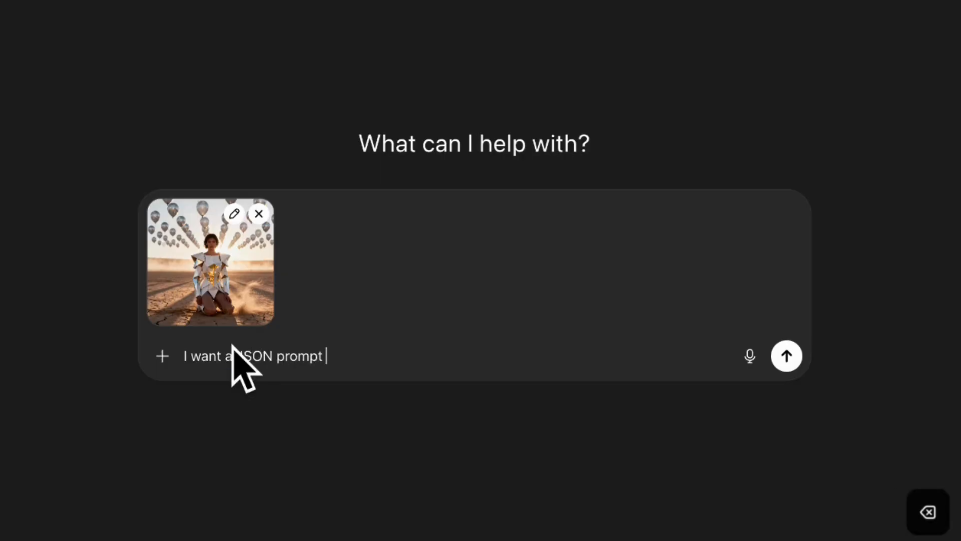
pyautogui.write('using this refere')
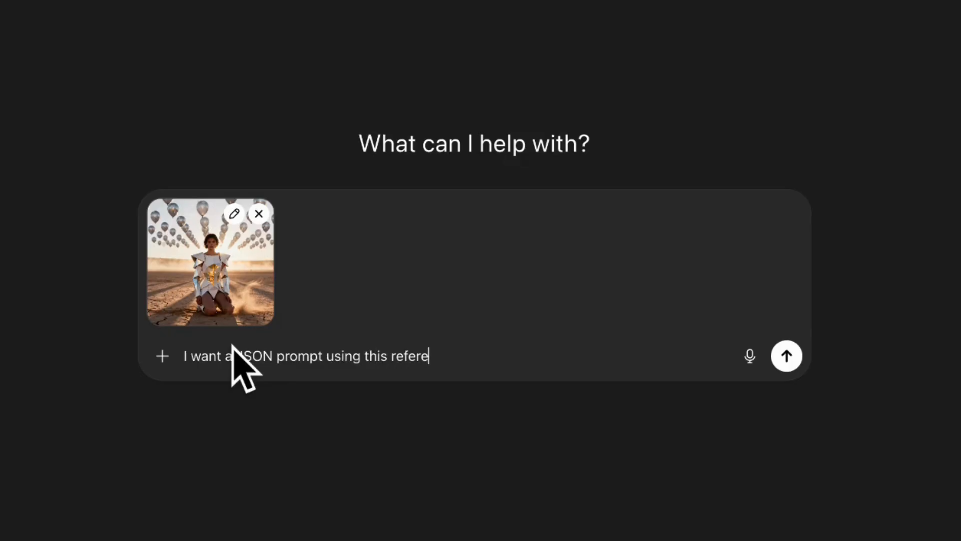
pyautogui.write('nce image to')
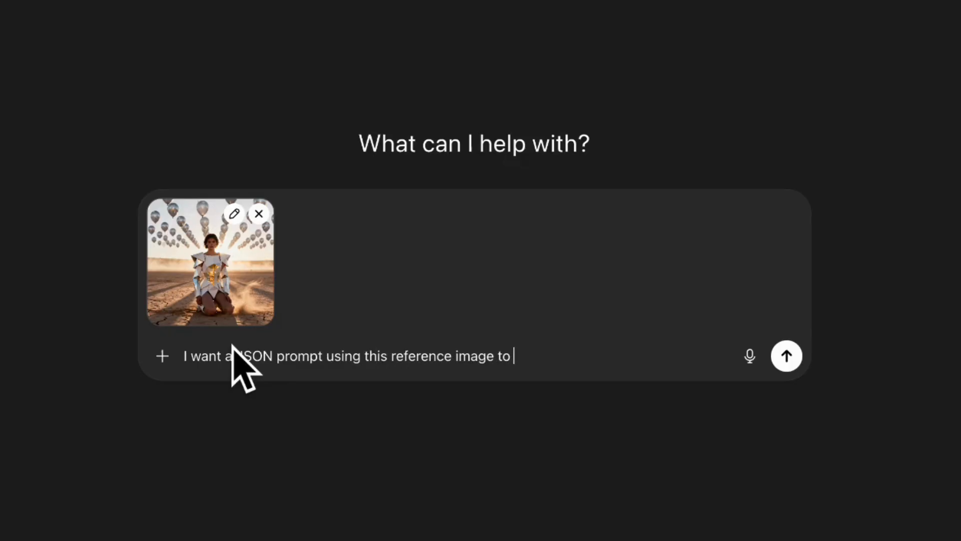
pyautogui.write('have a')
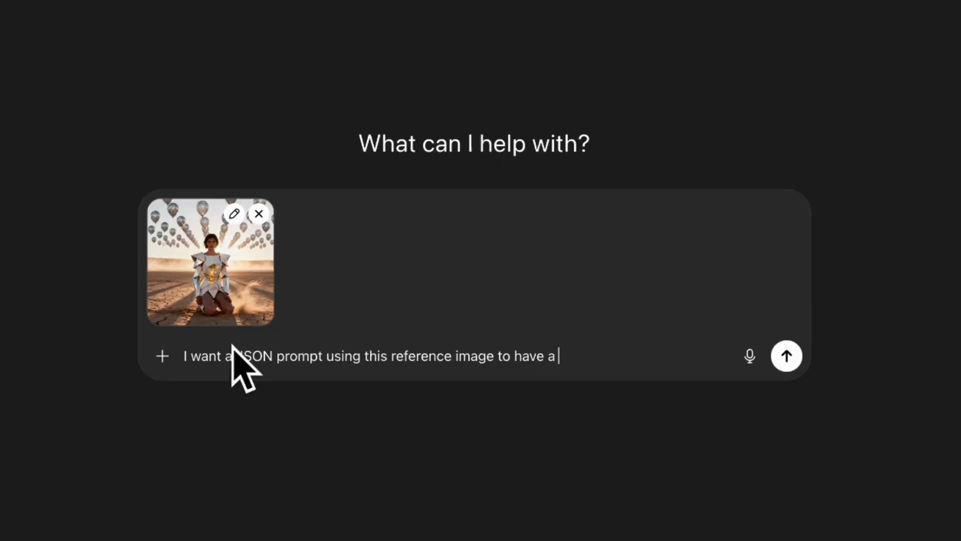
pyautogui.write('gr')
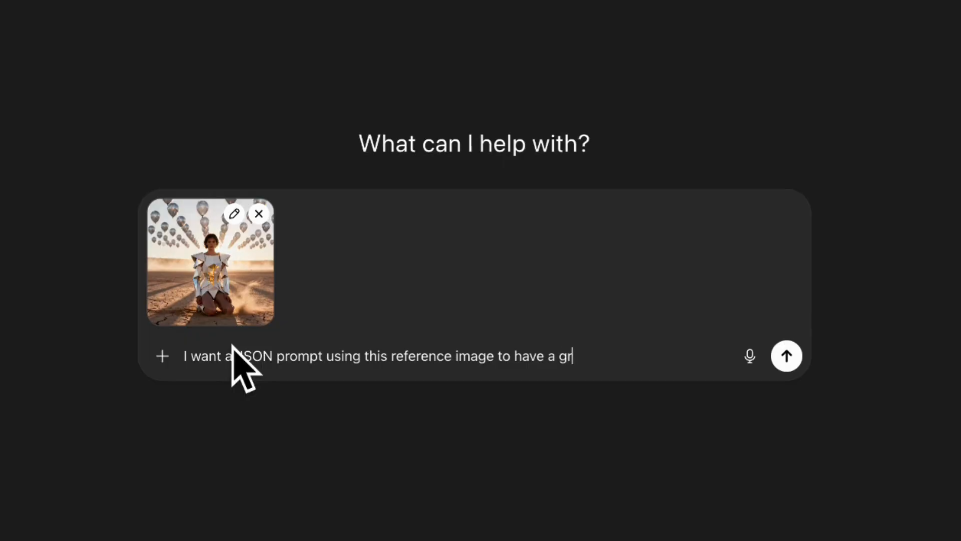
pyautogui.write('adual cinem')
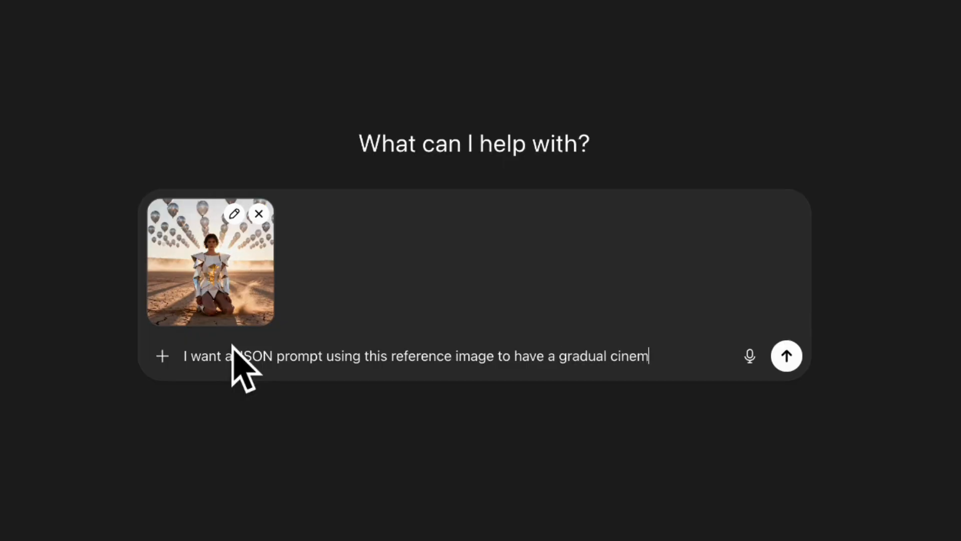
pyautogui.write('atic zoom towards her face')
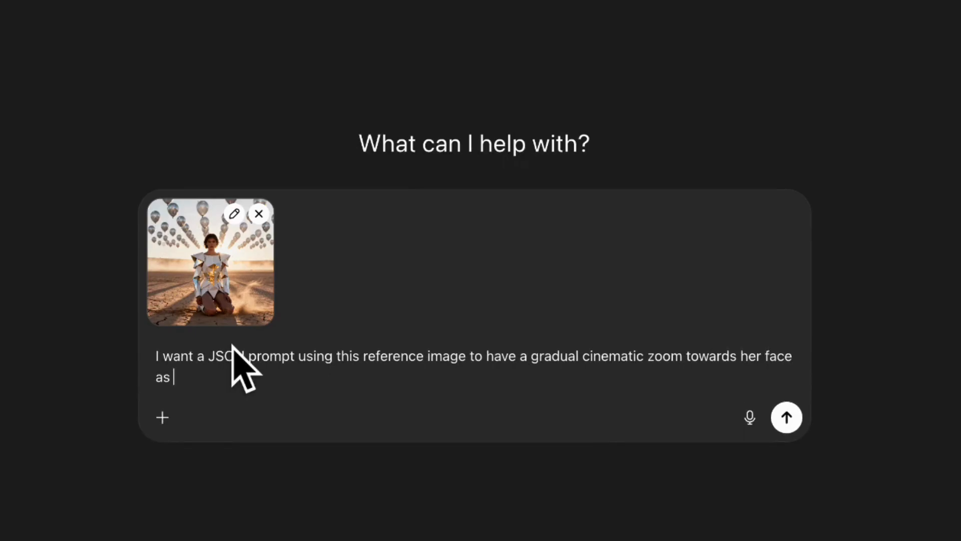
# Add the mysterious-toned line: 'they are coming, save yourselves'
pyautogui.write('she says:')
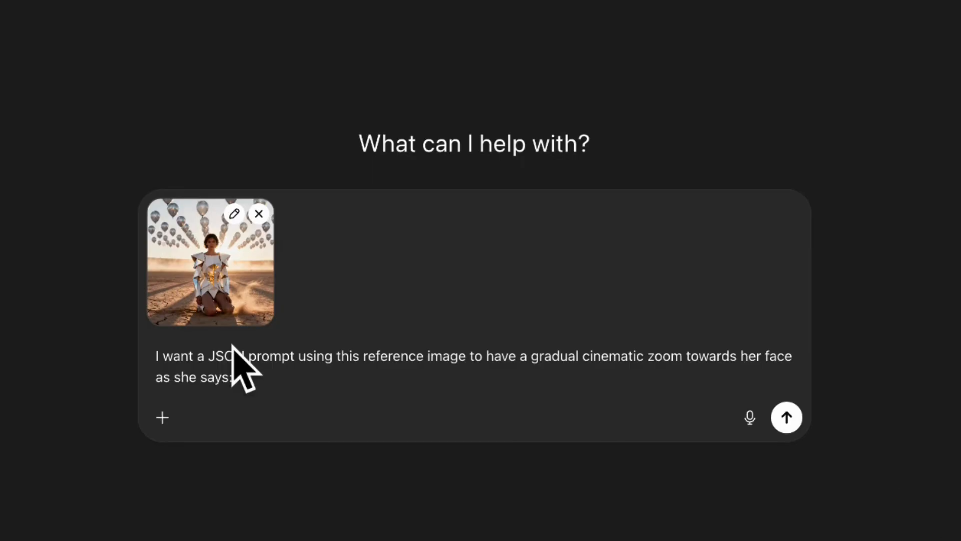
pyautogui.write('myster')
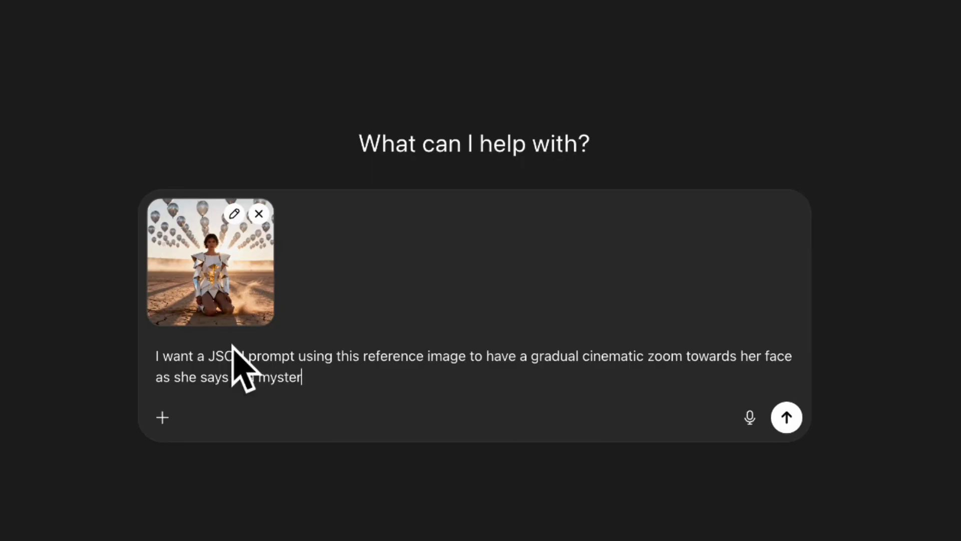
pyautogui.write('ious tone:')
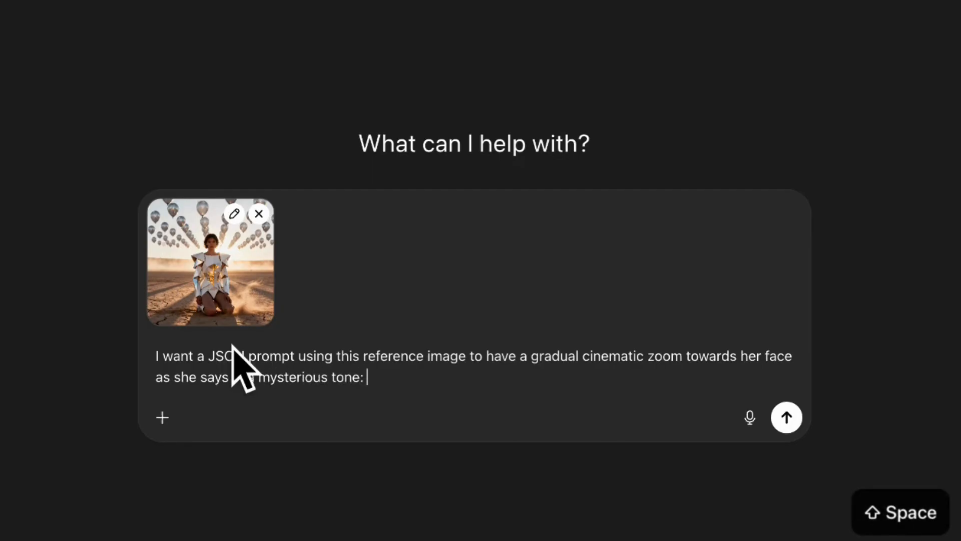
pyautogui.write('they a')
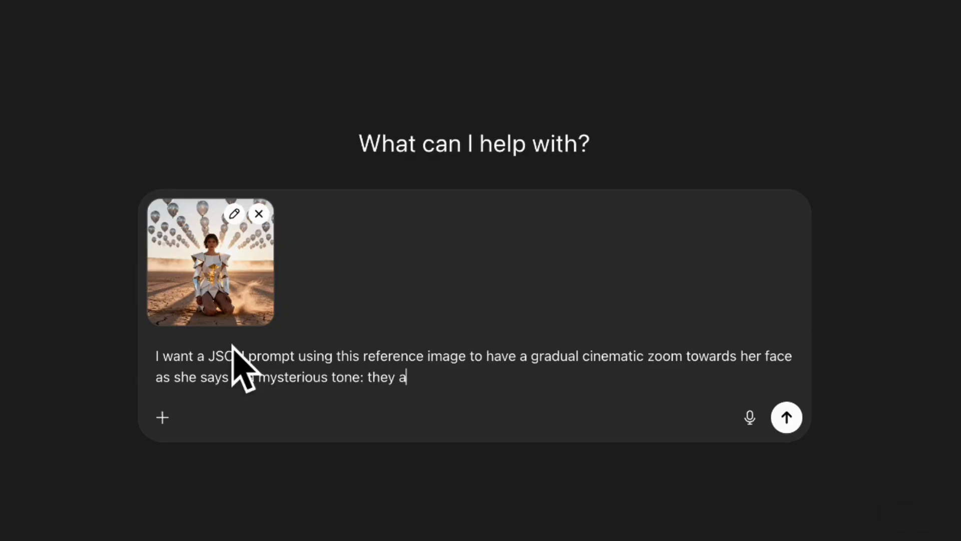
pyautogui.write('re coming')
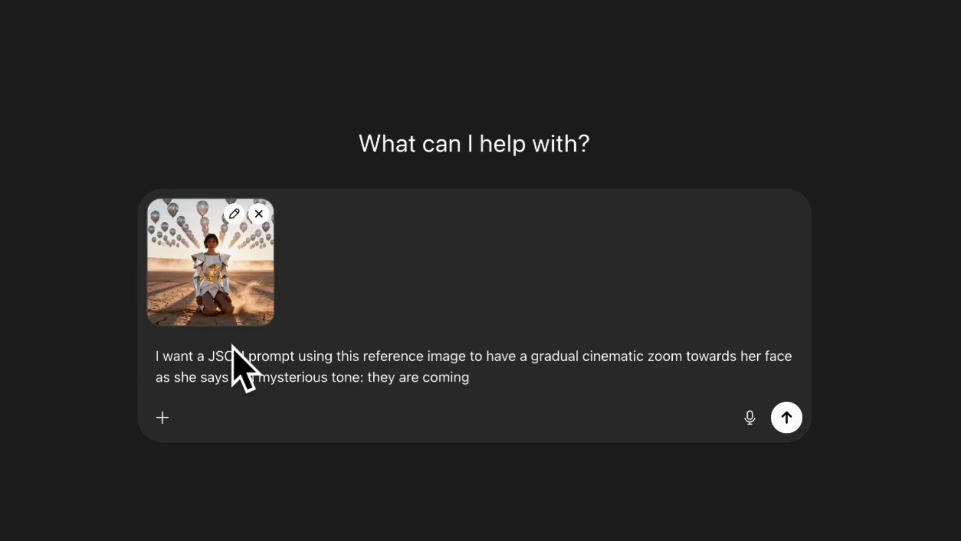
pyautogui.write(',')
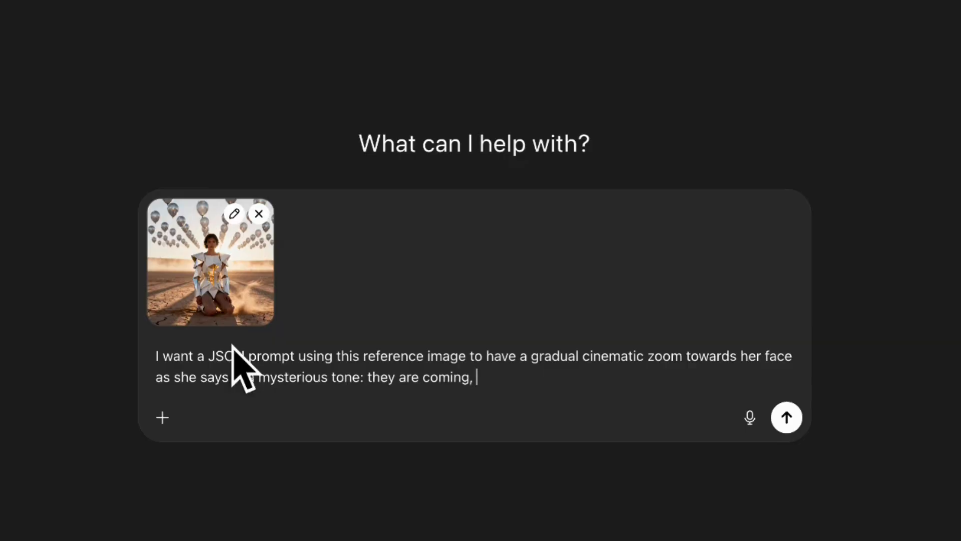
pyautogui.write('save yours')
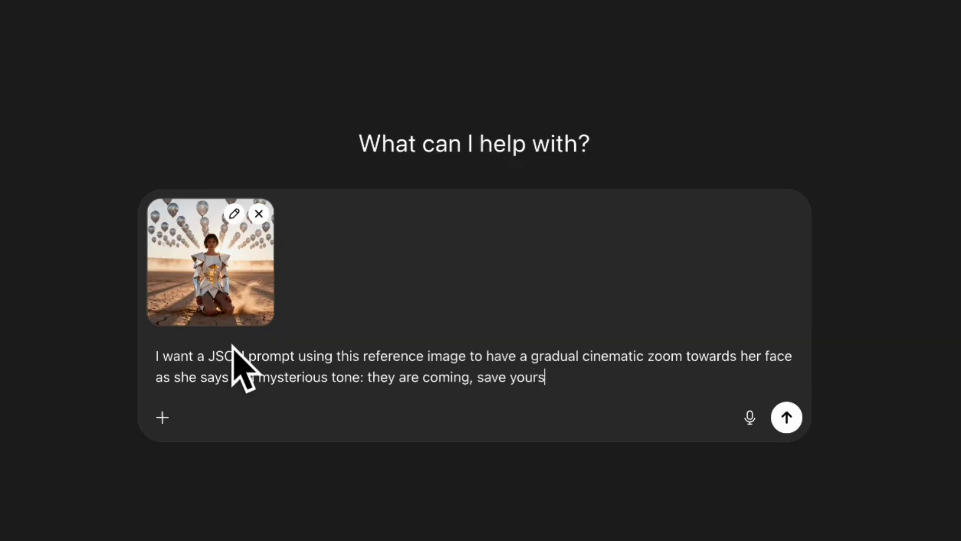
pyautogui.write('elves')
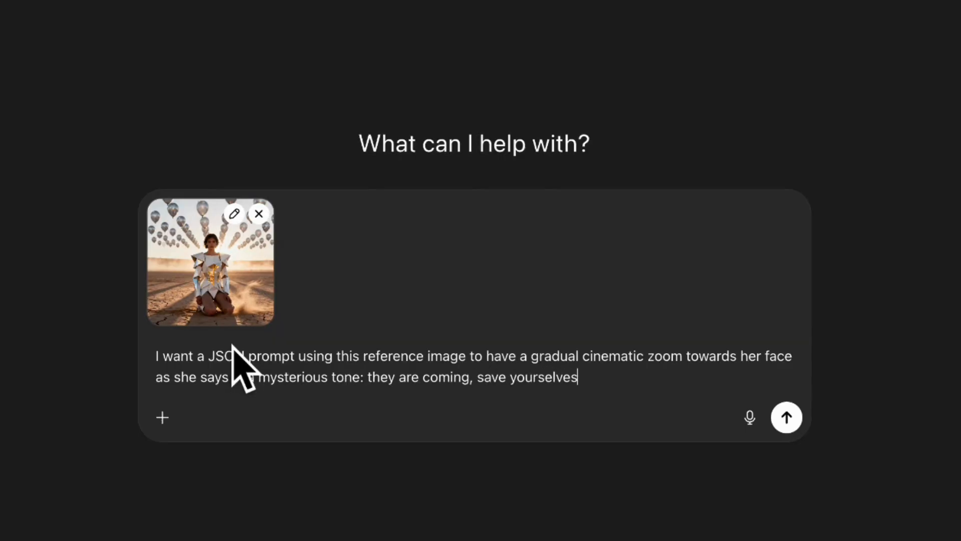
pyautogui.write('in a "')
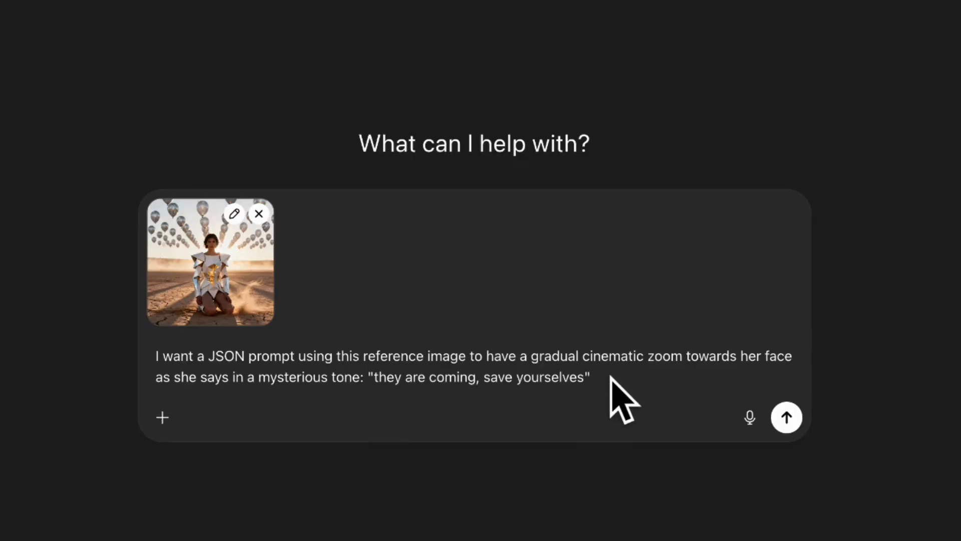
pyautogui.moveTo(484, 383)
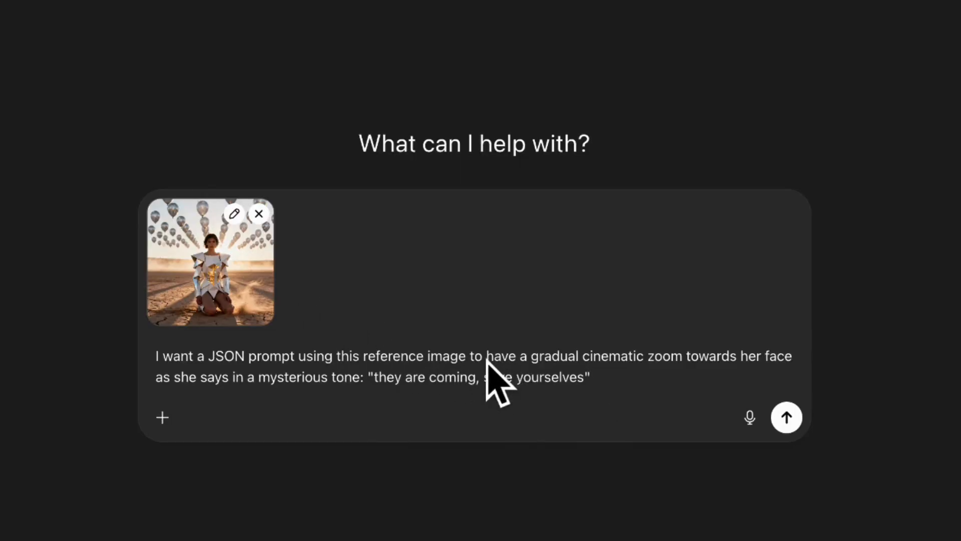
pyautogui.moveTo(404, 405)
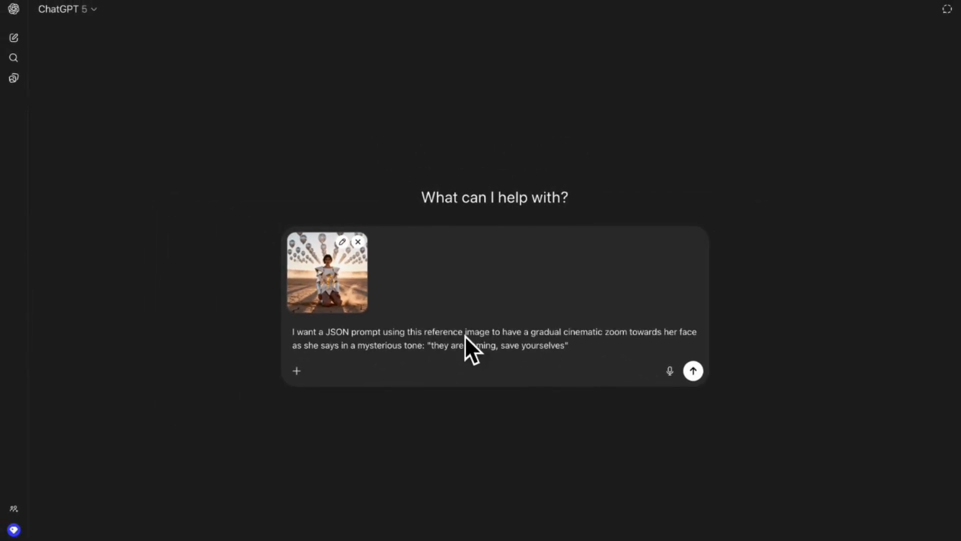
# Send the request and review the returned 'The Arrival' JSON code block
pyautogui.click(693, 370)
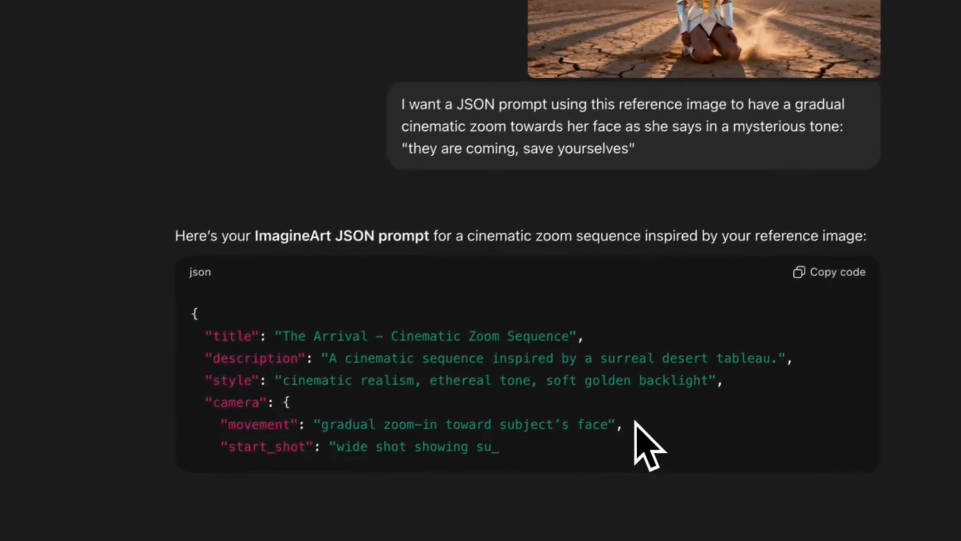
pyautogui.scroll(-3)
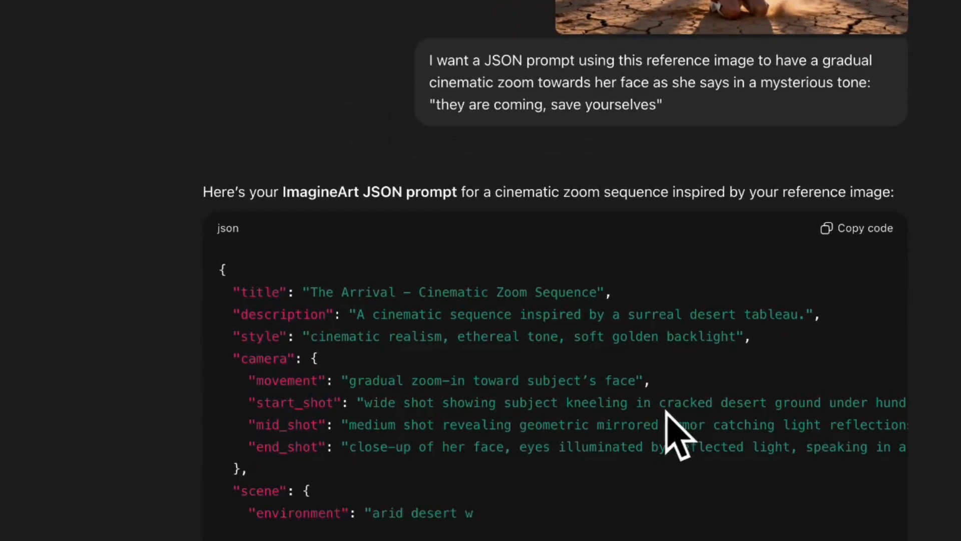
pyautogui.scroll(-3)
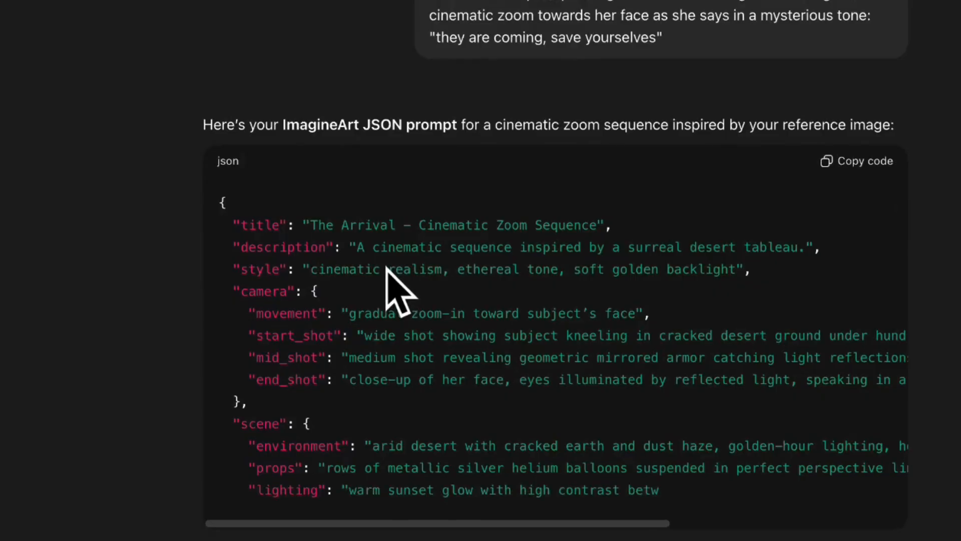
pyautogui.scroll(-3)
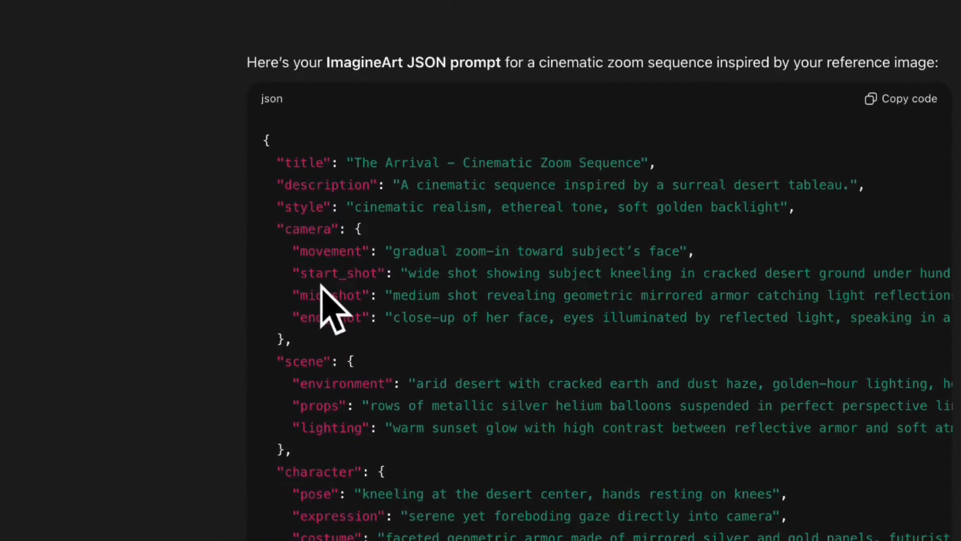
pyautogui.moveTo(294, 245)
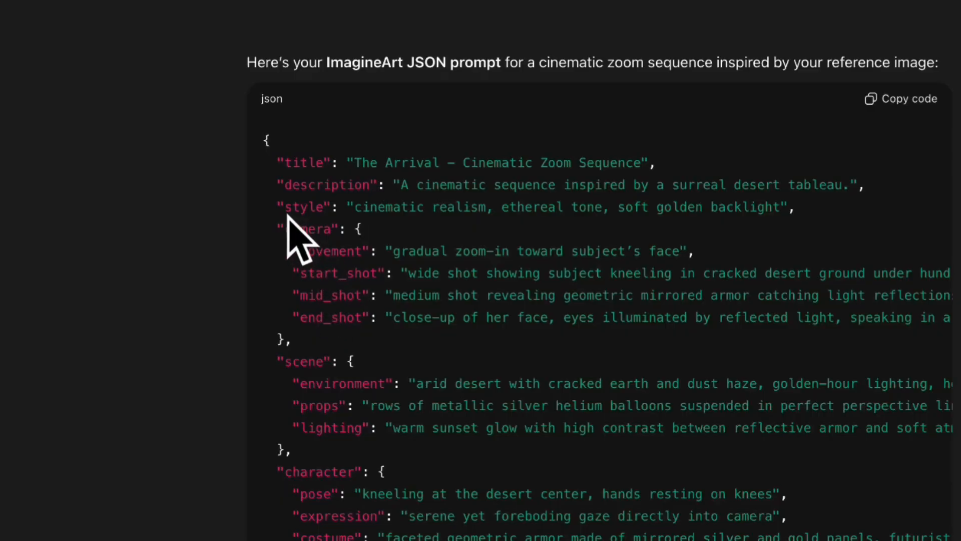
pyautogui.moveTo(362, 239)
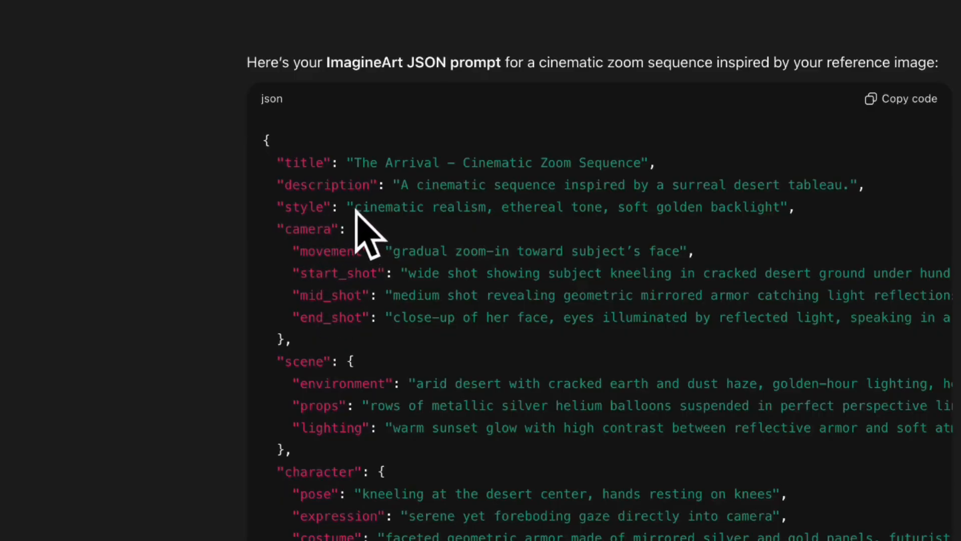
pyautogui.moveTo(484, 239)
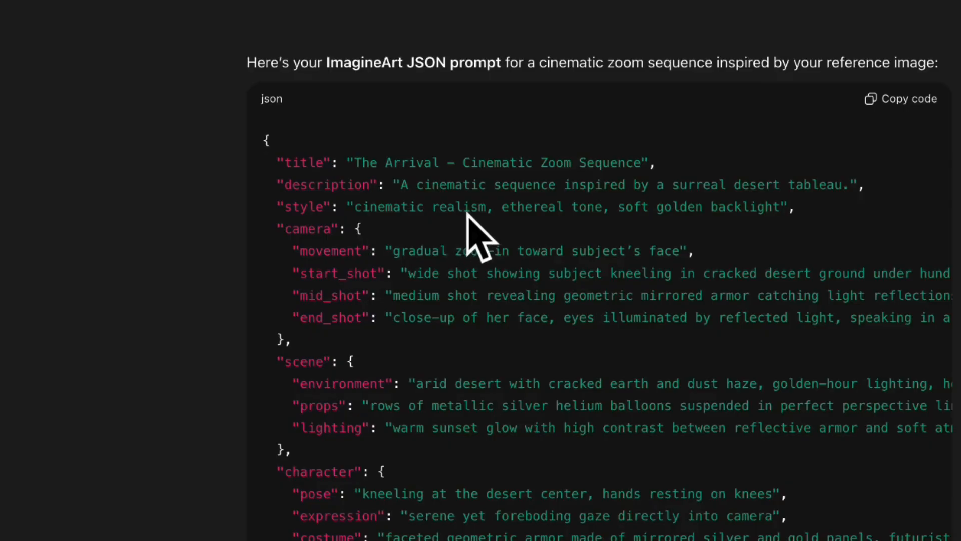
pyautogui.moveTo(316, 276)
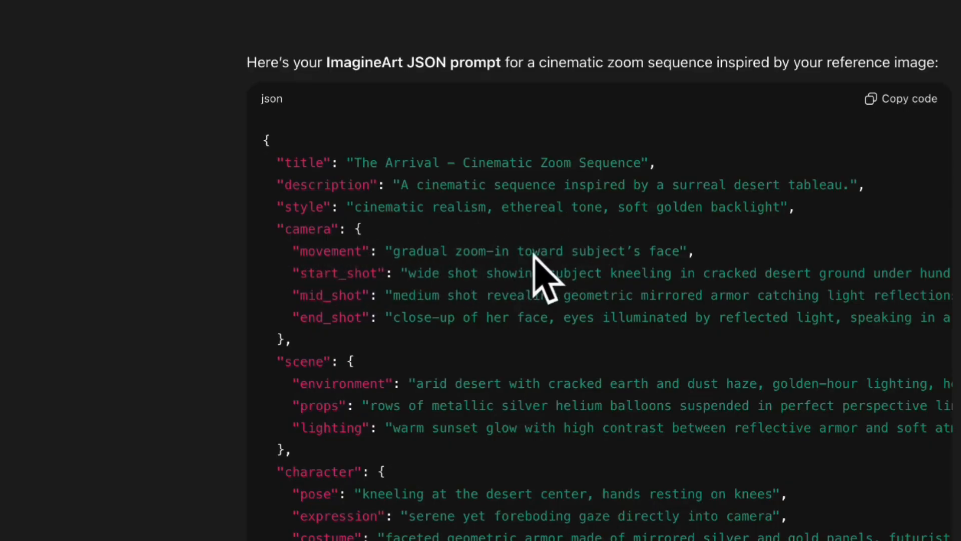
pyautogui.scroll(-3)
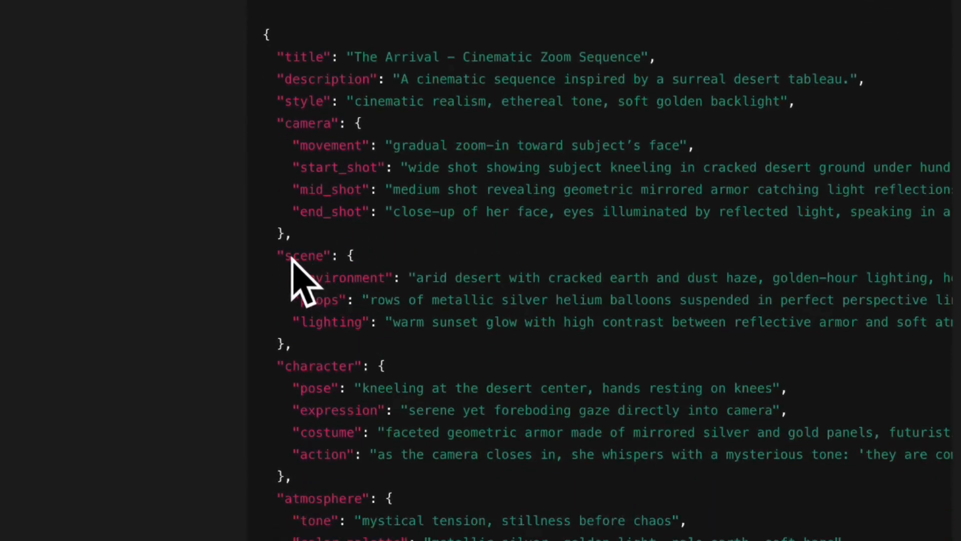
pyautogui.moveTo(414, 307)
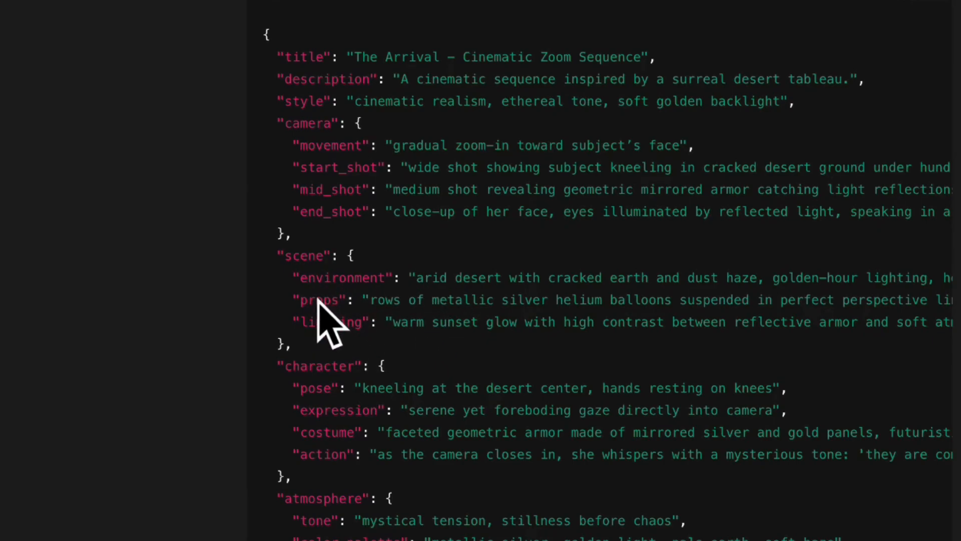
pyautogui.scroll(3)
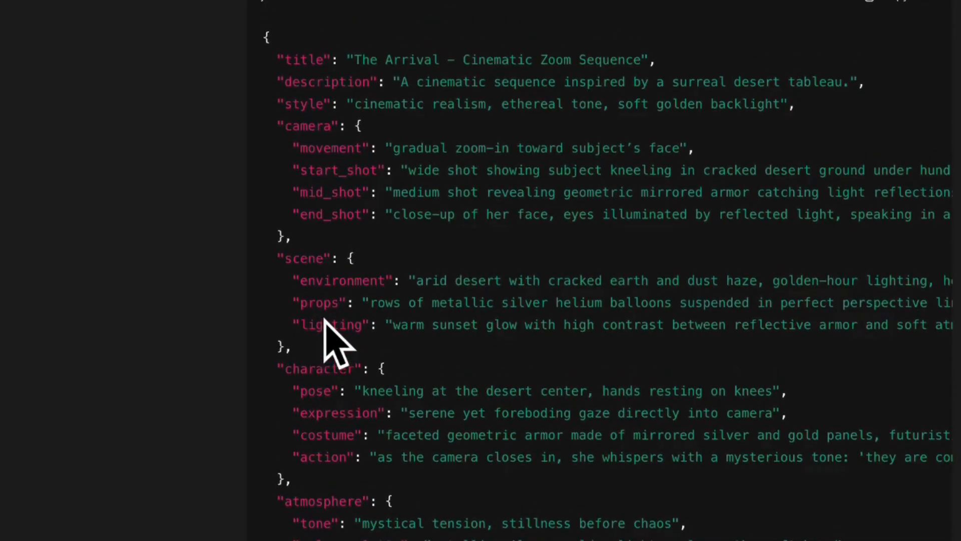
pyautogui.scroll(-3)
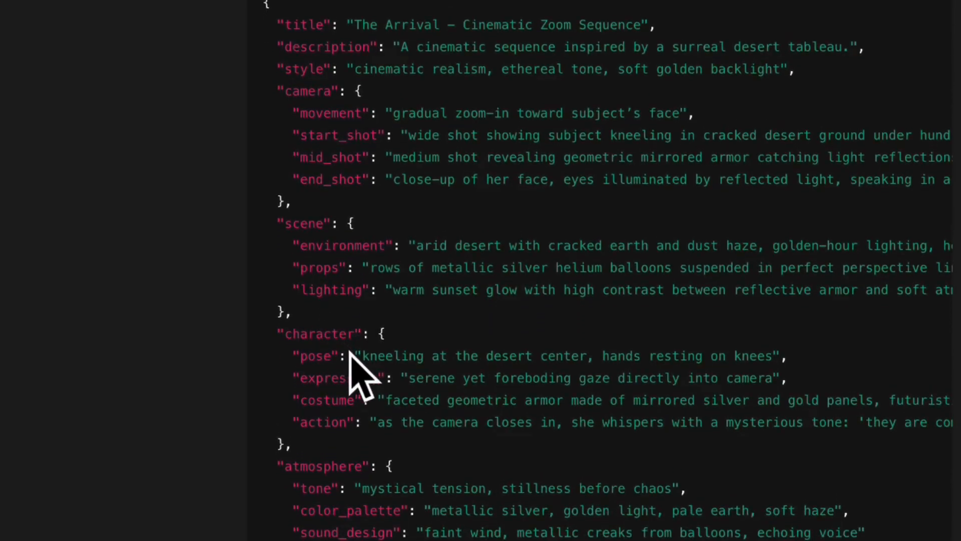
pyautogui.hscroll(3)
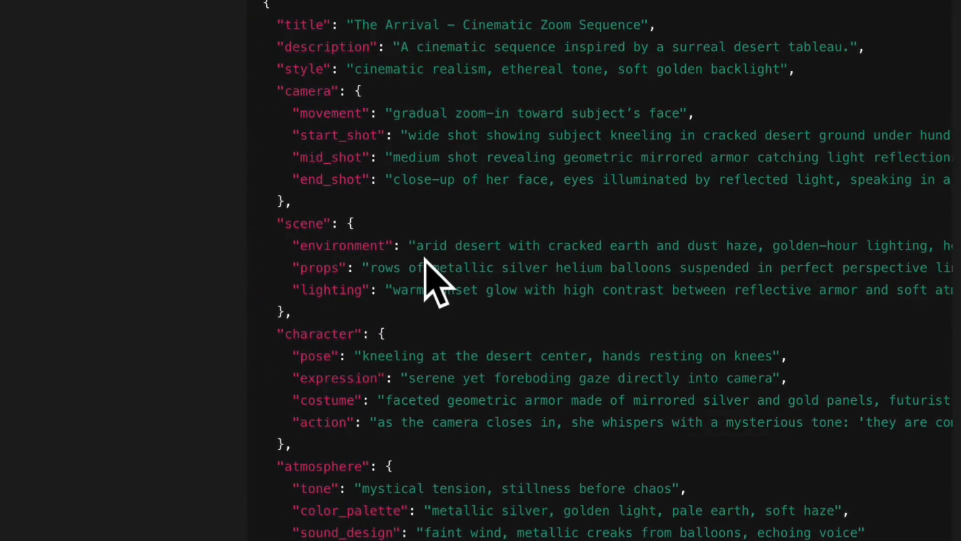
pyautogui.moveTo(527, 270)
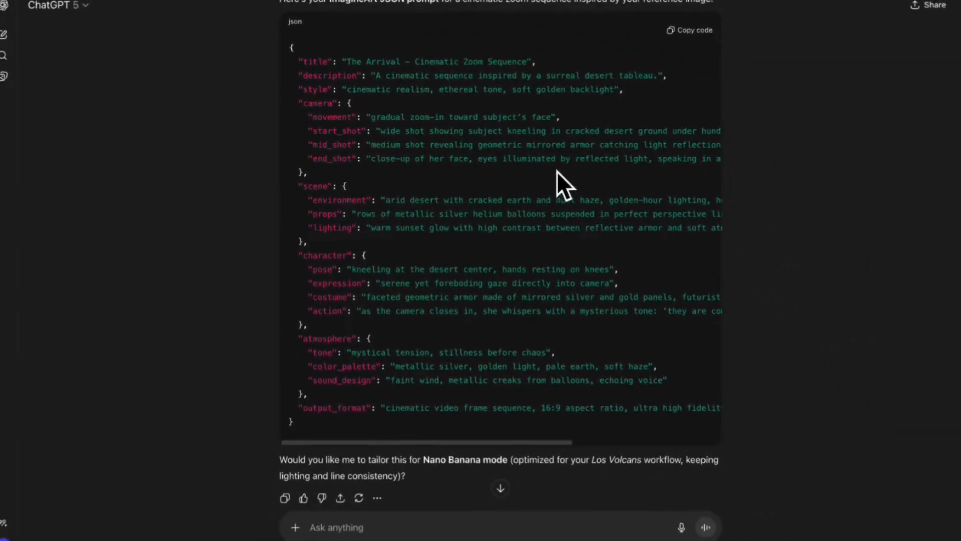
# Copy the JSON code and start animating the first armored desert image in ImagineArt
pyautogui.click(688, 30)
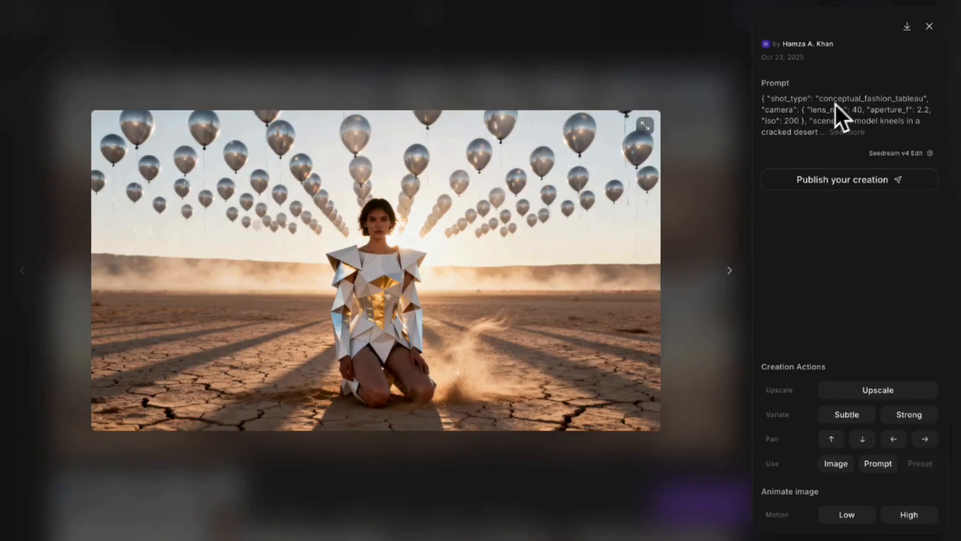
pyautogui.click(929, 26)
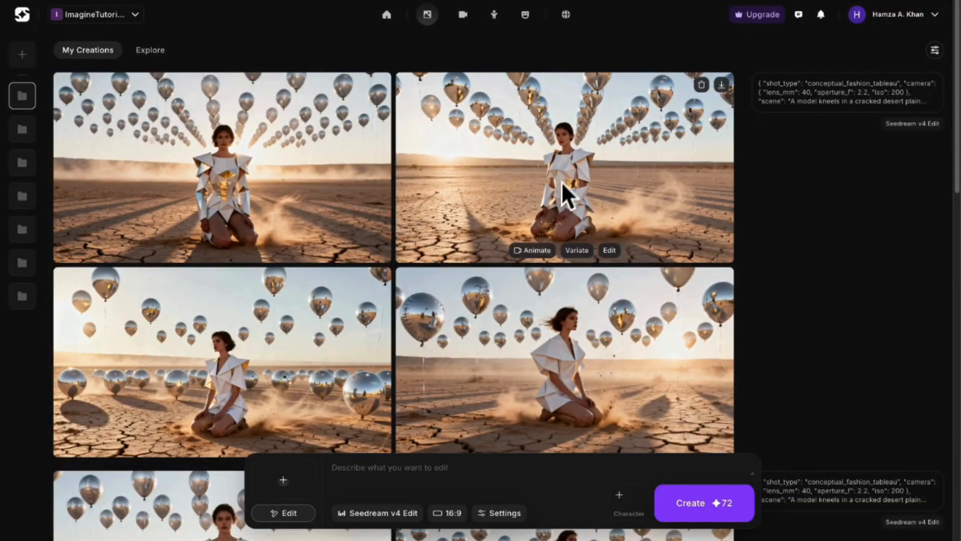
pyautogui.moveTo(199, 269)
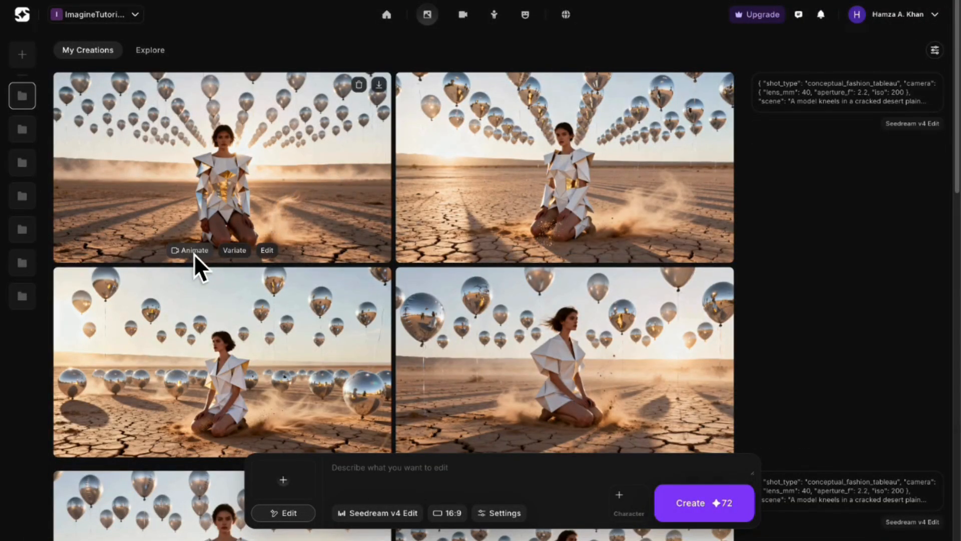
pyautogui.click(192, 251)
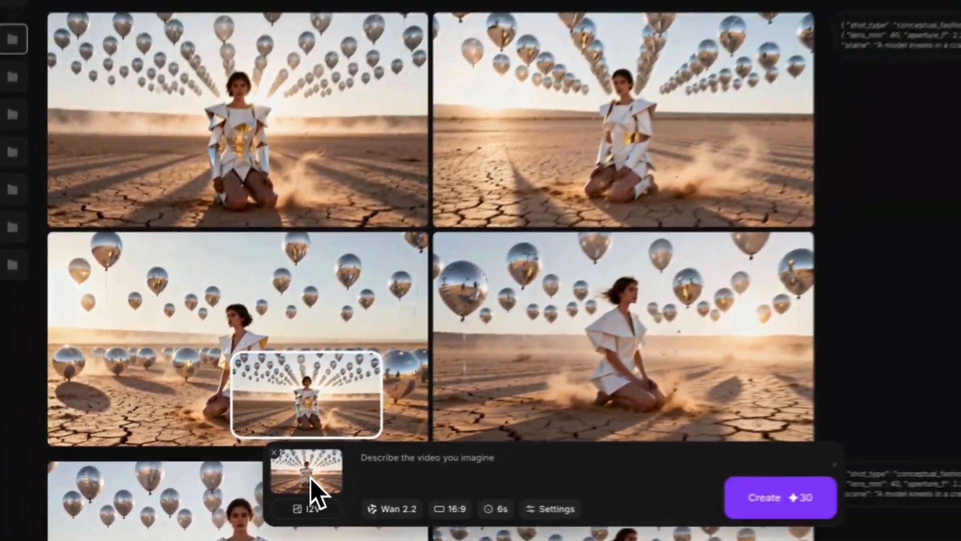
pyautogui.scroll(-3)
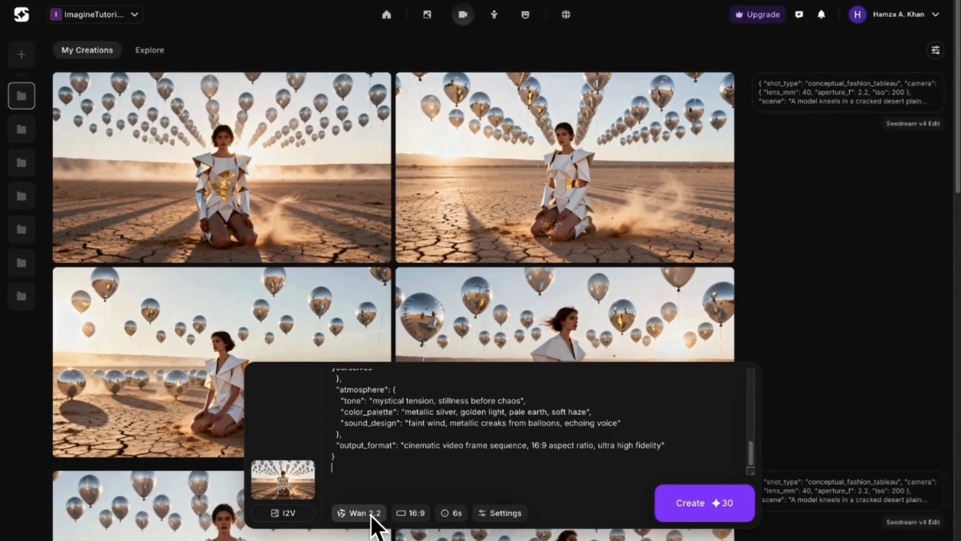
# Pick Google Veo 3.1 from the video models list
pyautogui.click(359, 513)
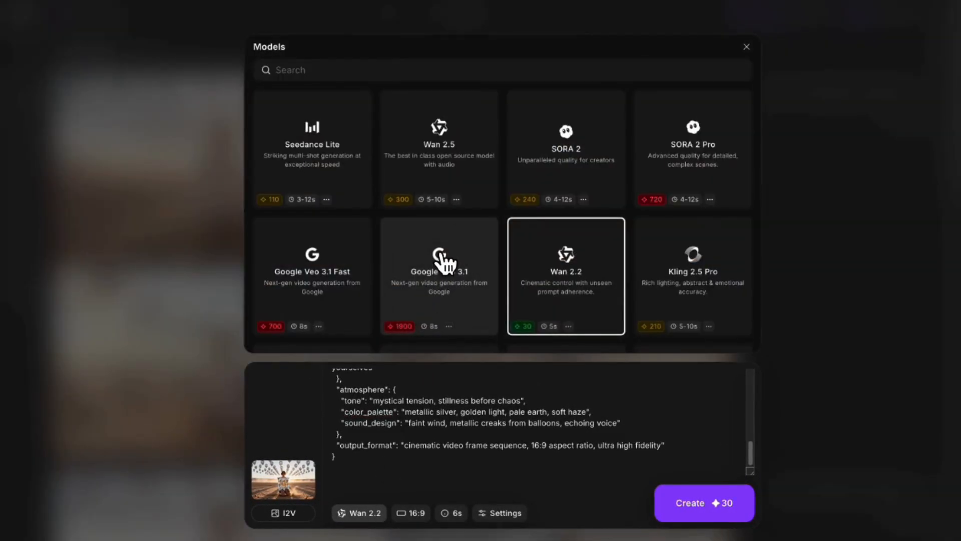
pyautogui.click(439, 275)
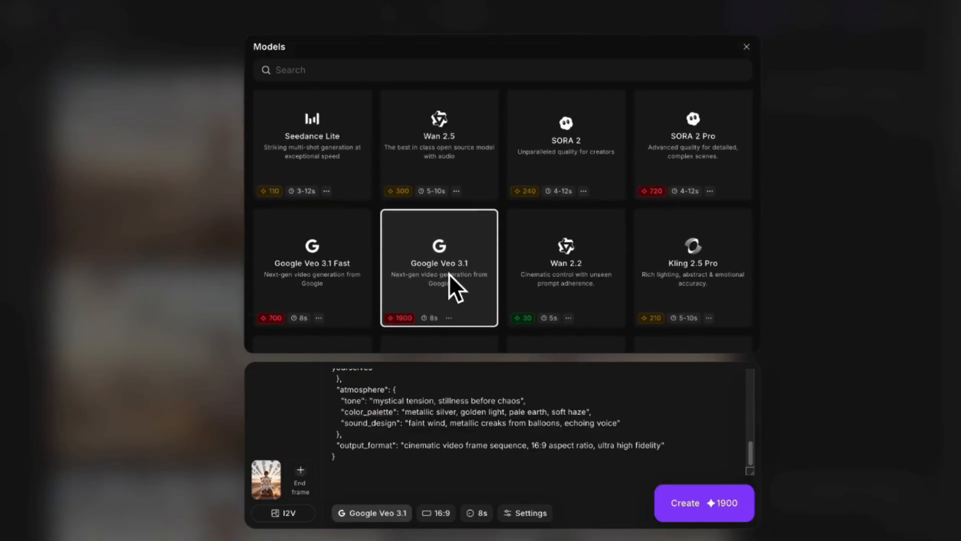
pyautogui.moveTo(453, 168)
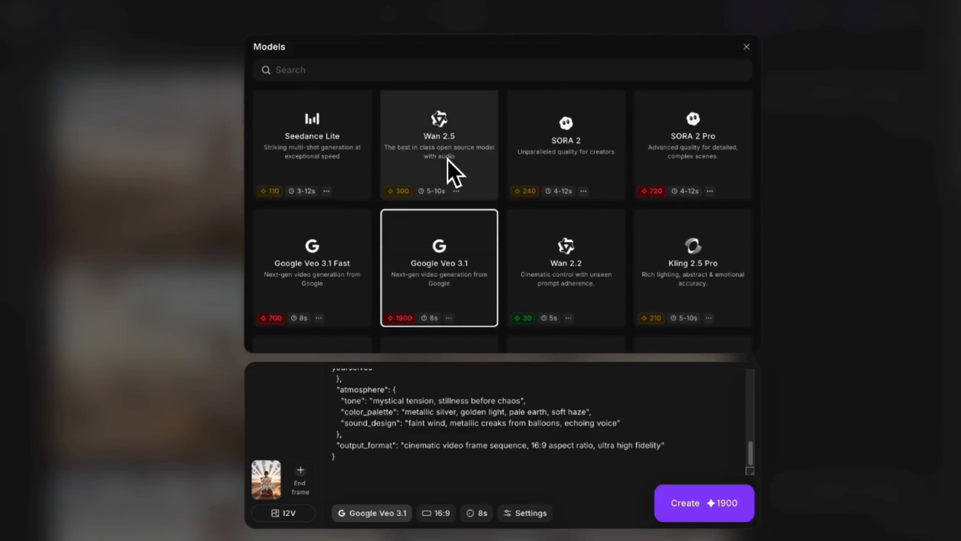
pyautogui.scroll(-3)
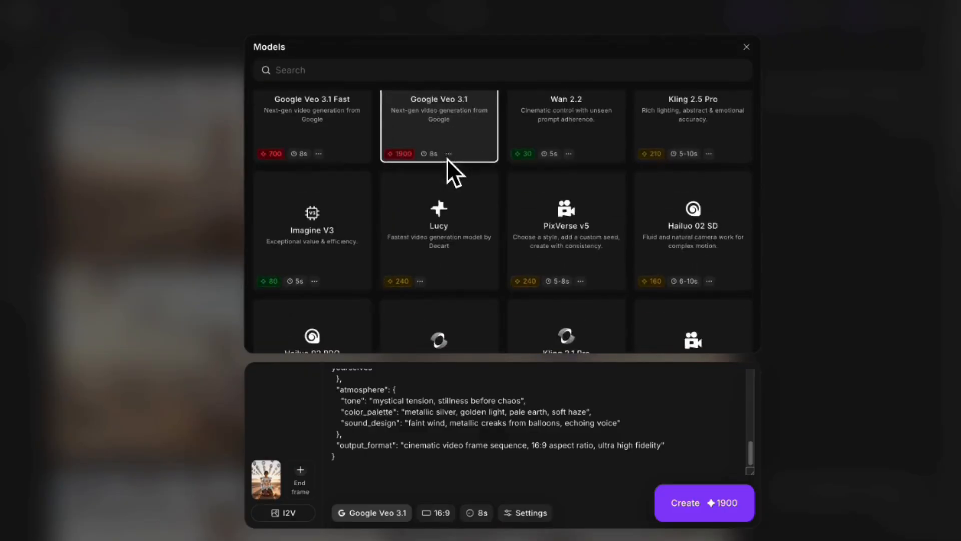
pyautogui.click(448, 153)
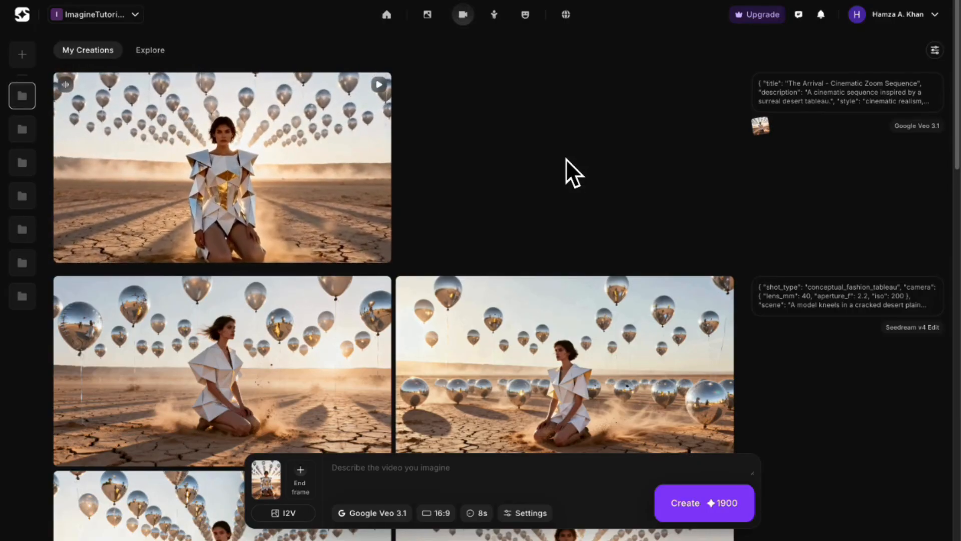
# Play the newly generated video, then close the viewer
pyautogui.click(221, 167)
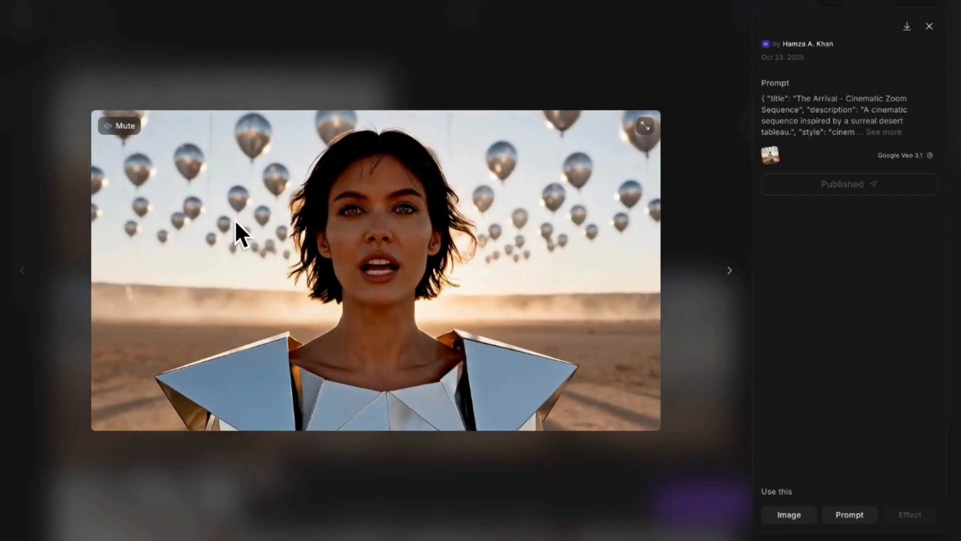
pyautogui.click(929, 25)
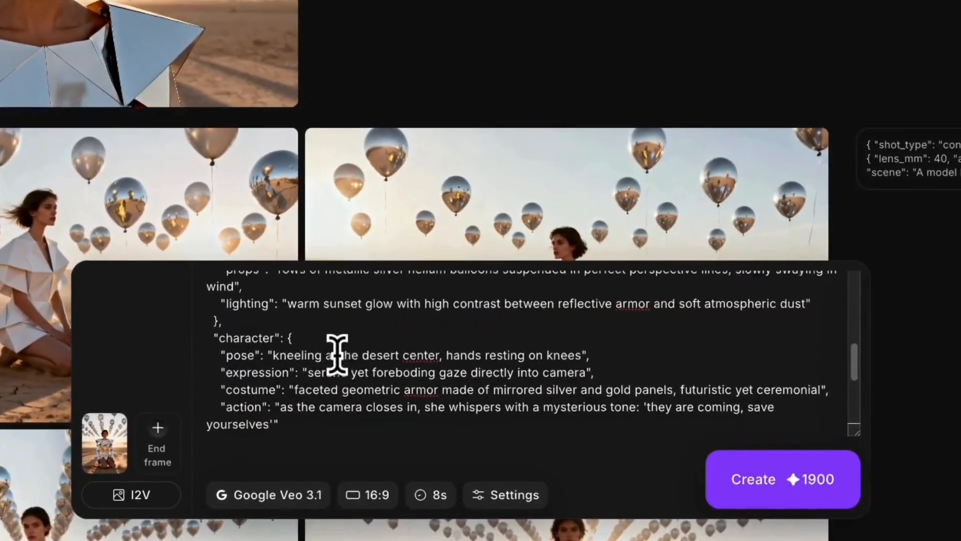
# Scroll through the JSON prompt to review its whispered dialogue line
pyautogui.scroll(3)
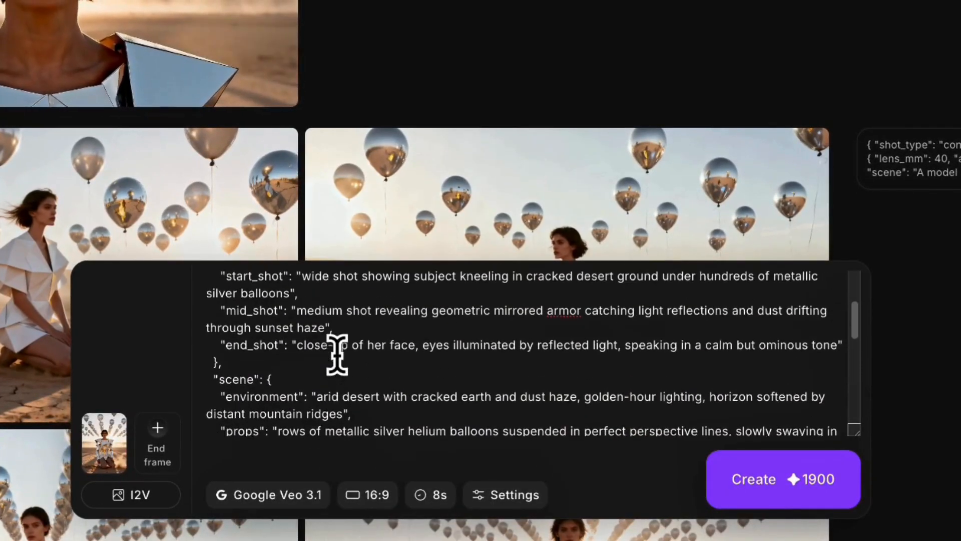
pyautogui.scroll(3)
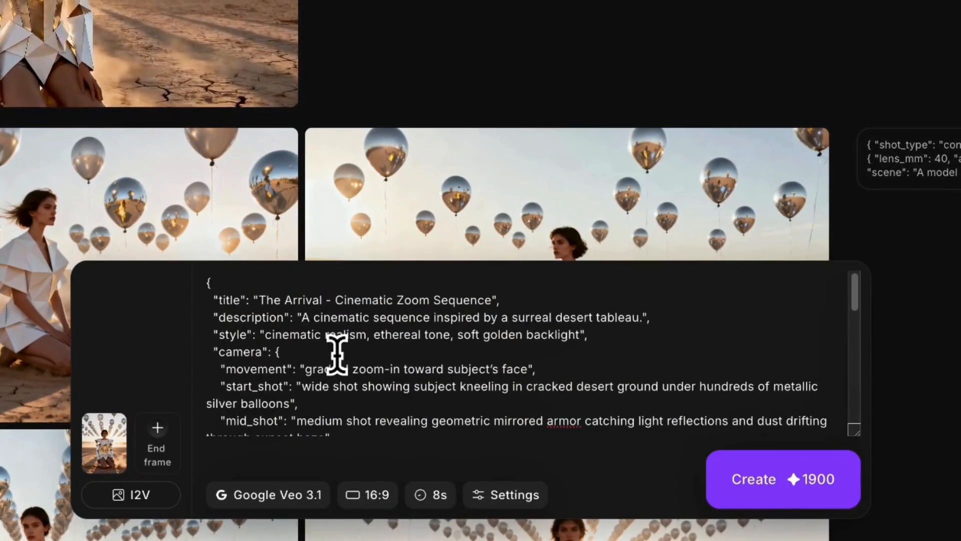
pyautogui.scroll(-3)
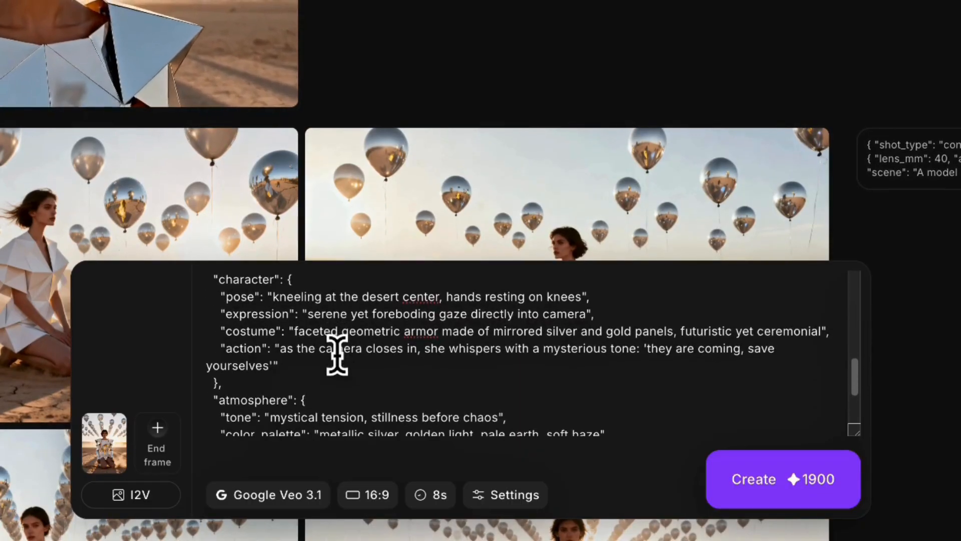
pyautogui.scroll(-3)
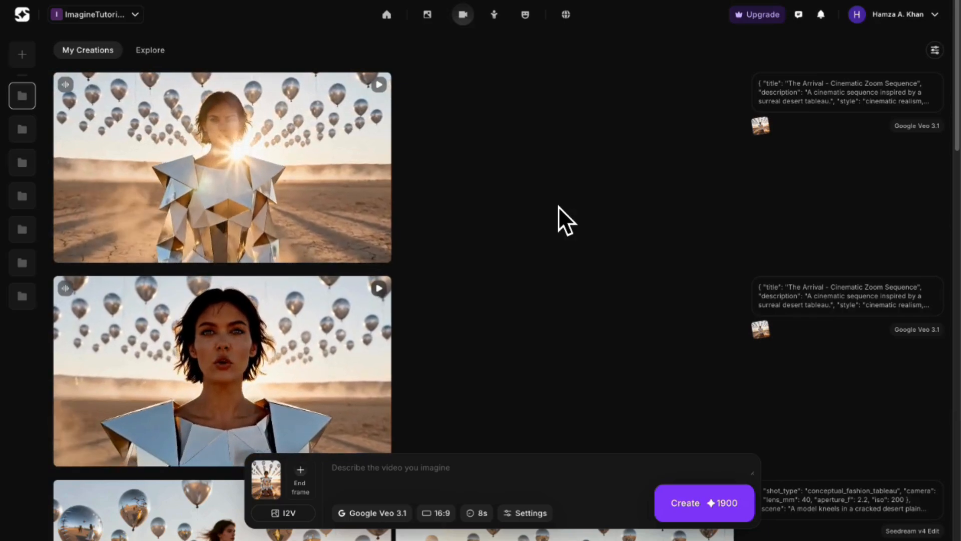
pyautogui.click(222, 169)
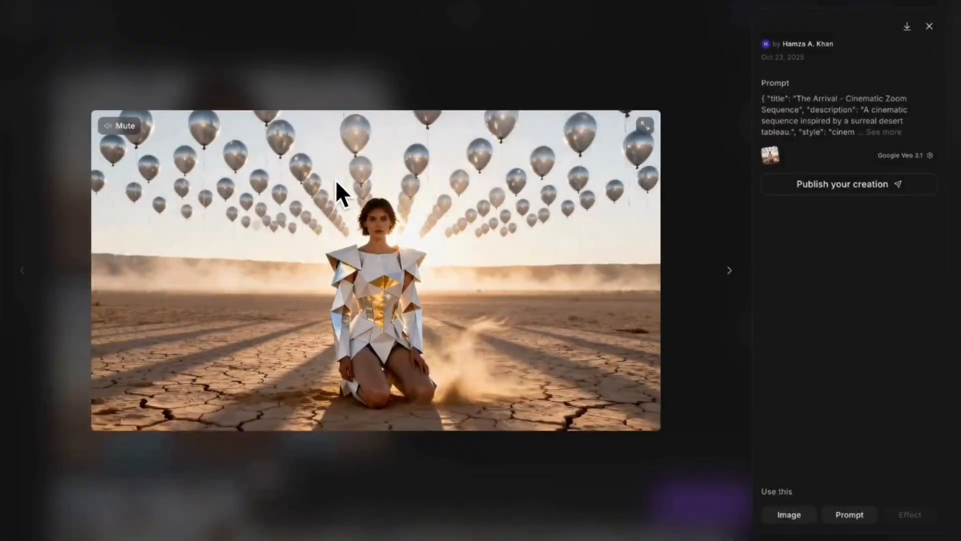
pyautogui.click(929, 25)
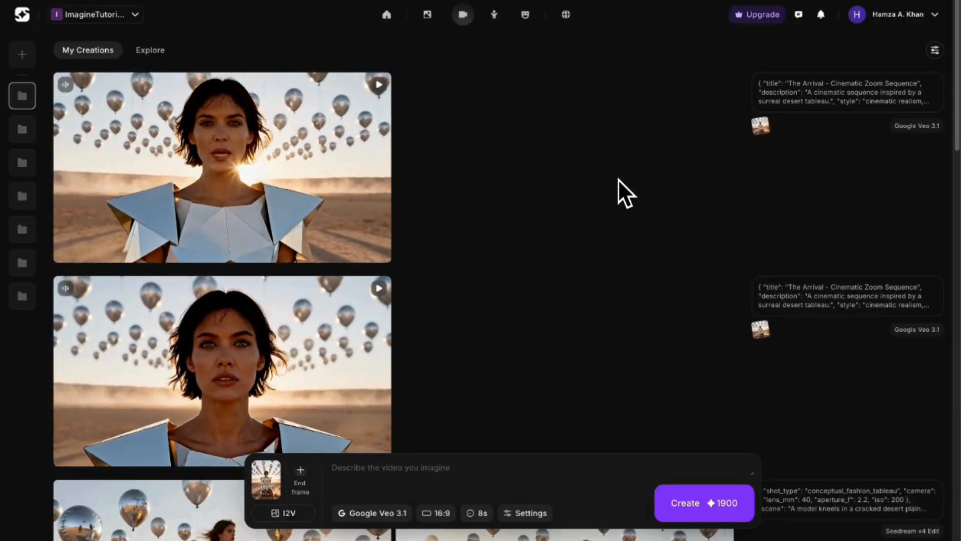
pyautogui.scroll(3)
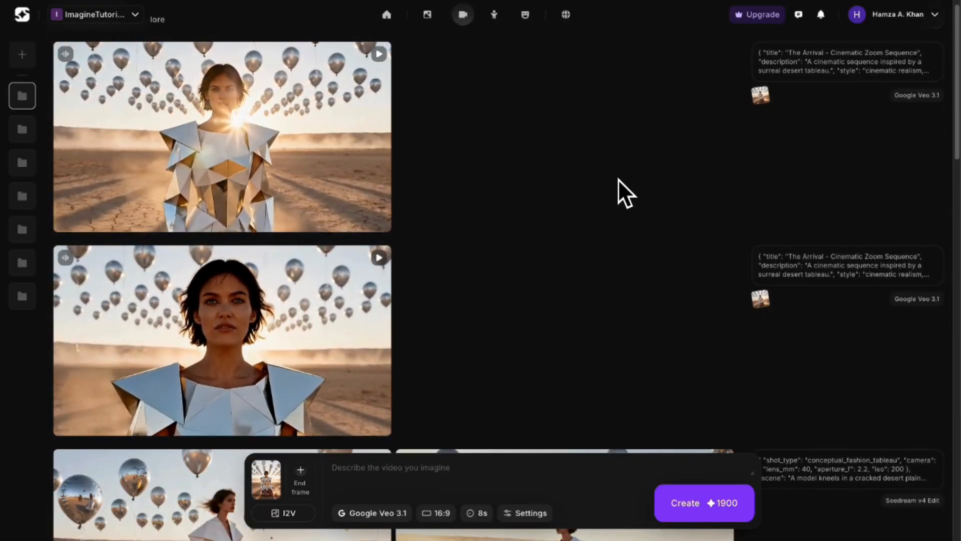
pyautogui.scroll(-3)
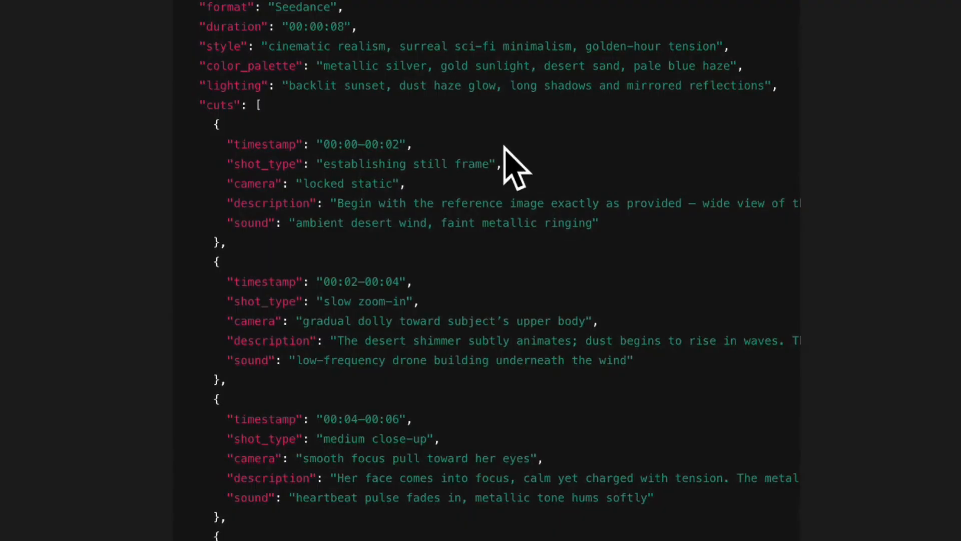
# Scroll through the cutscene JSON's four two-second cuts and postfx block
pyautogui.scroll(-3)
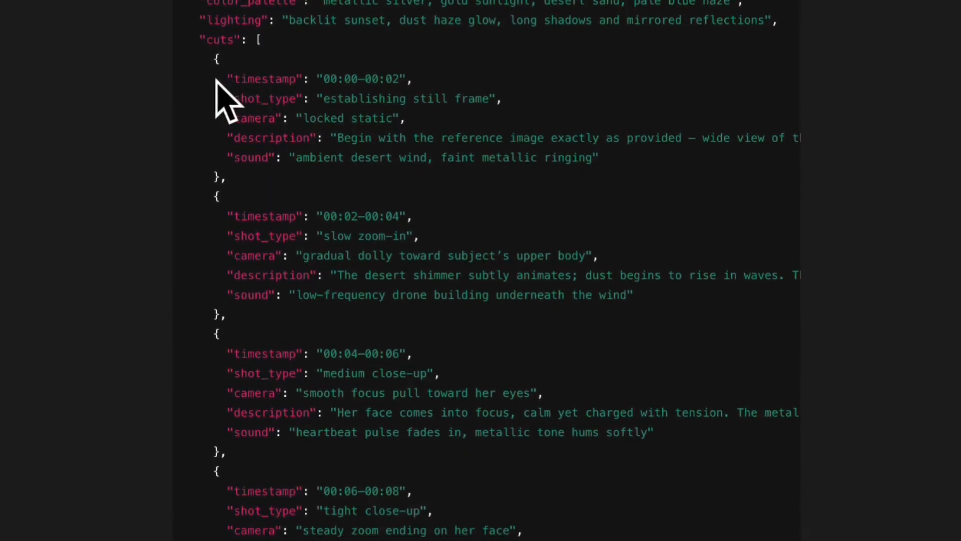
pyautogui.moveTo(264, 114)
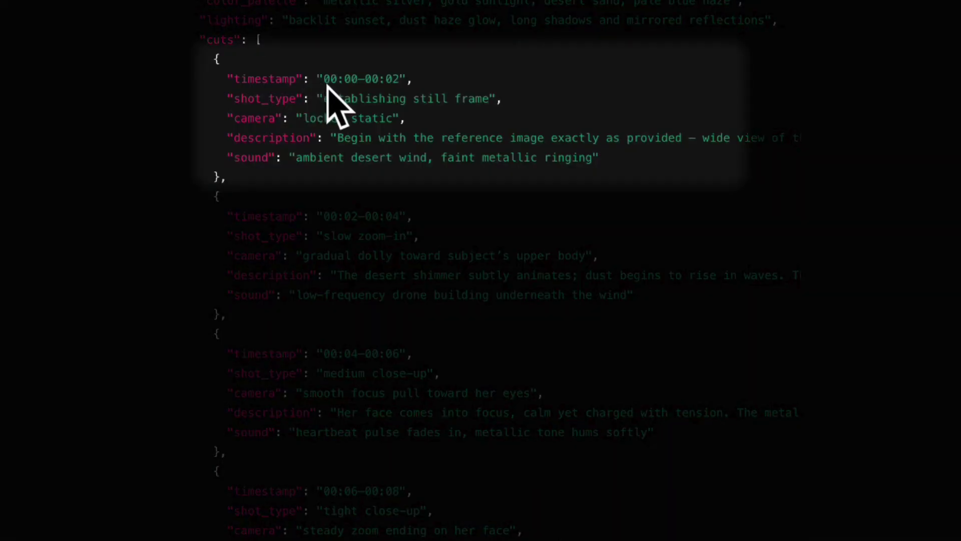
pyautogui.moveTo(342, 110)
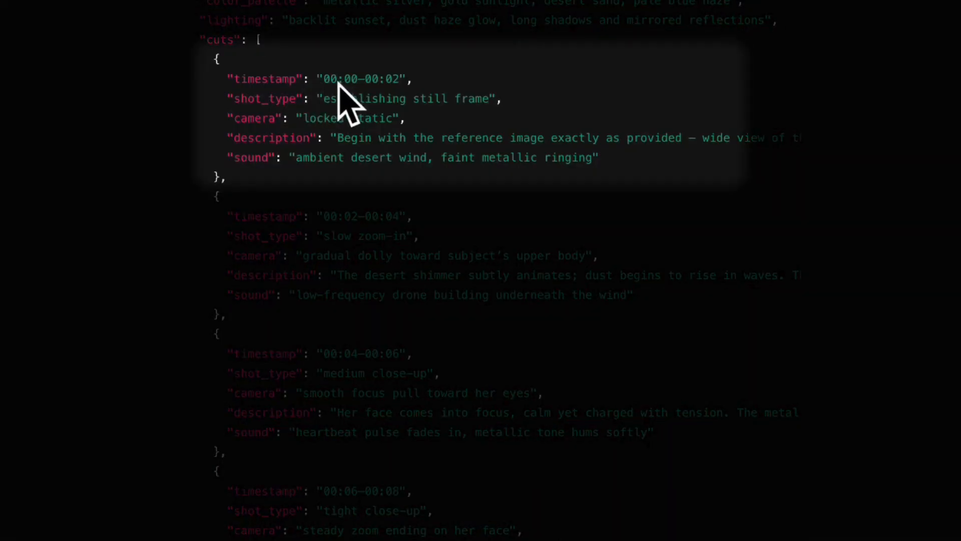
pyautogui.moveTo(377, 119)
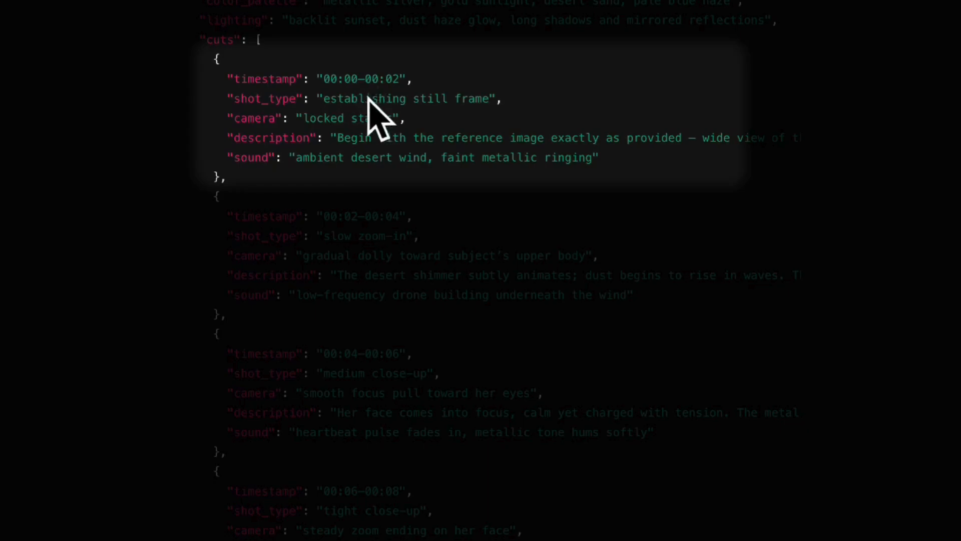
pyautogui.moveTo(358, 166)
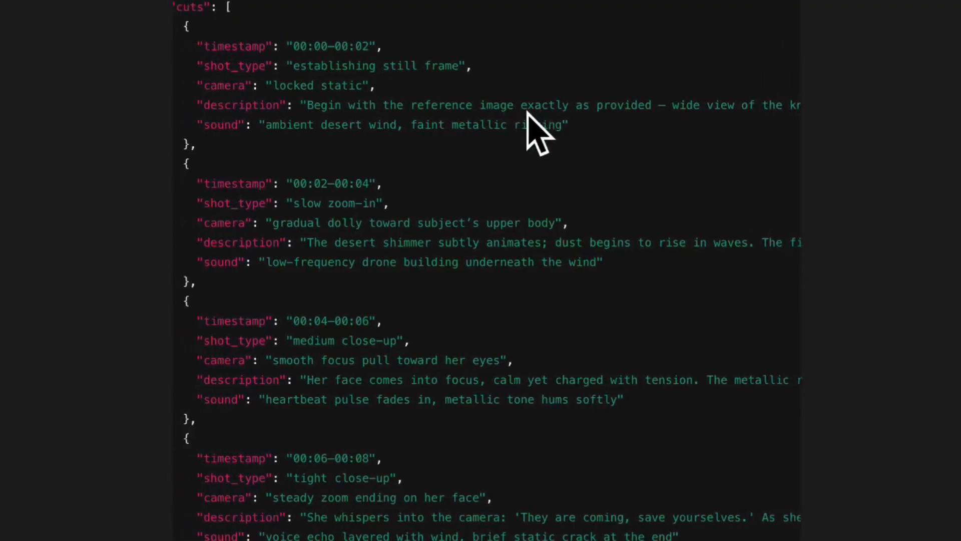
pyautogui.scroll(-3)
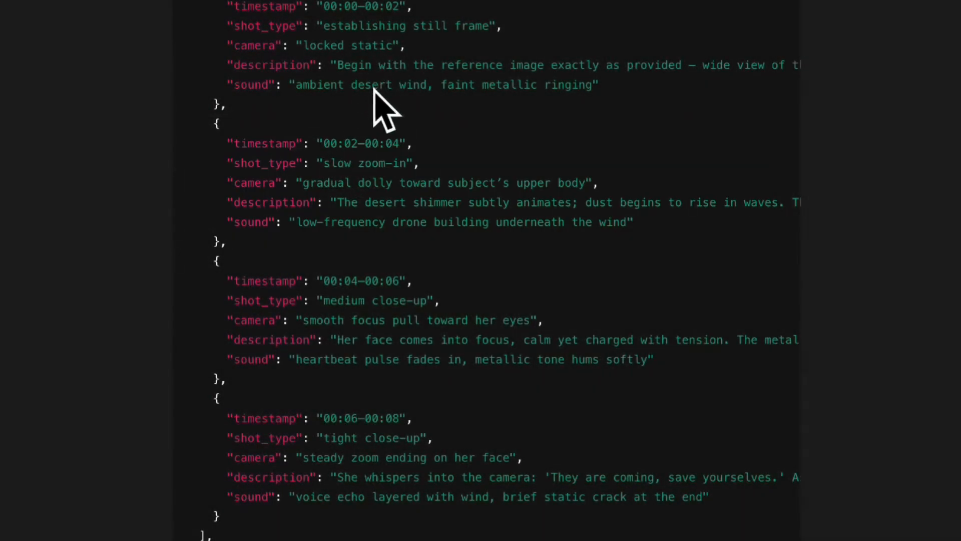
pyautogui.moveTo(398, 114)
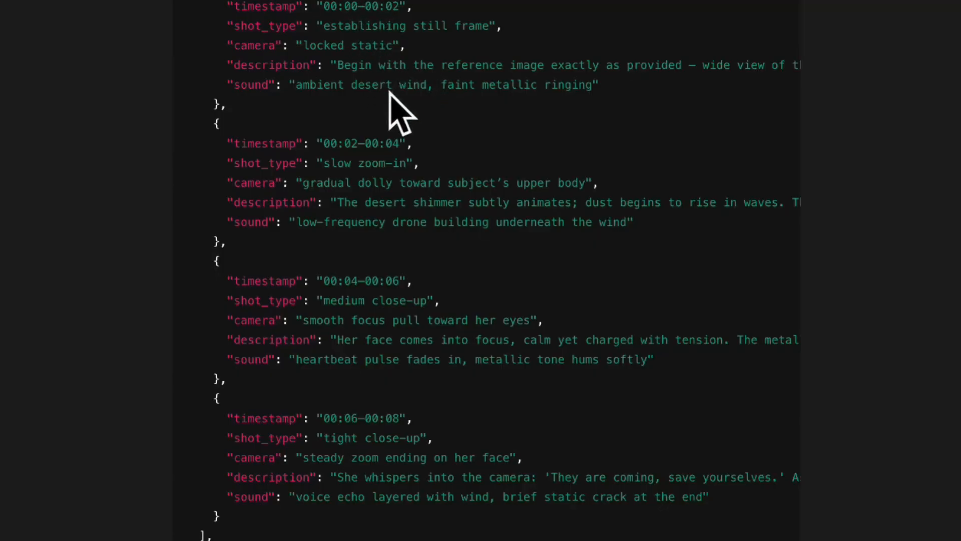
pyautogui.scroll(-3)
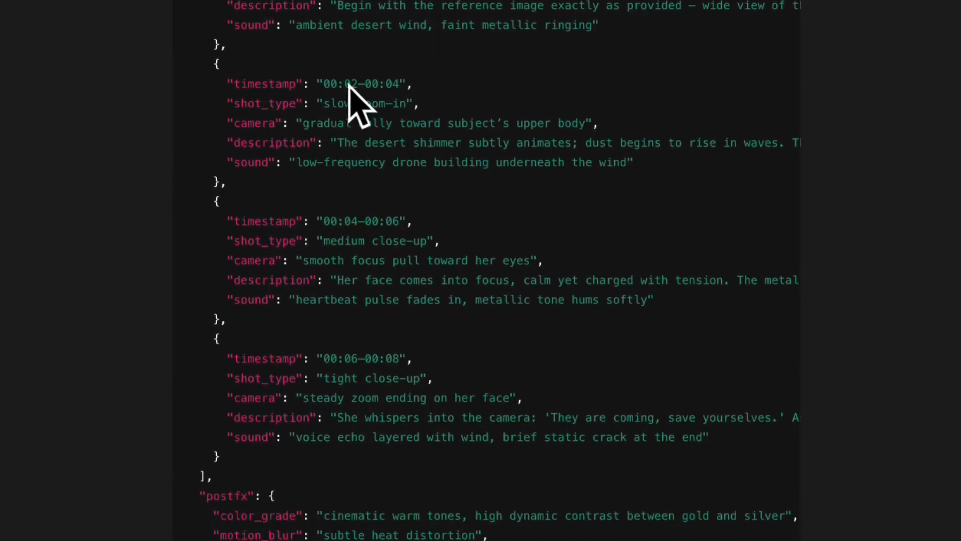
pyautogui.moveTo(365, 144)
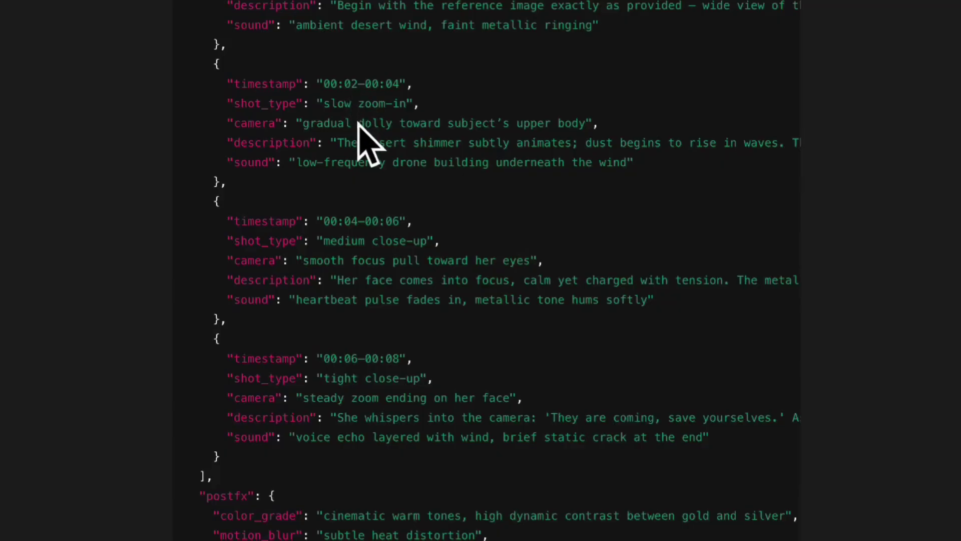
pyautogui.scroll(-3)
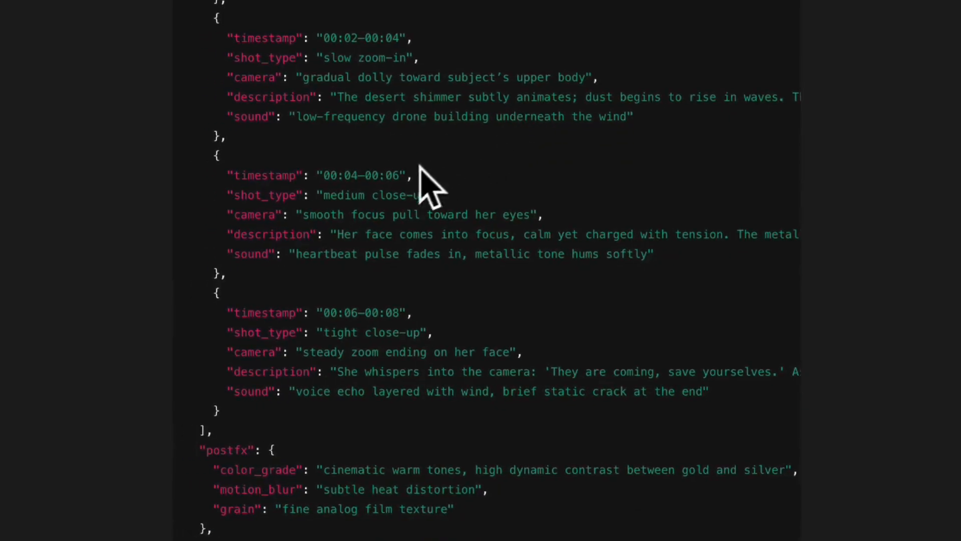